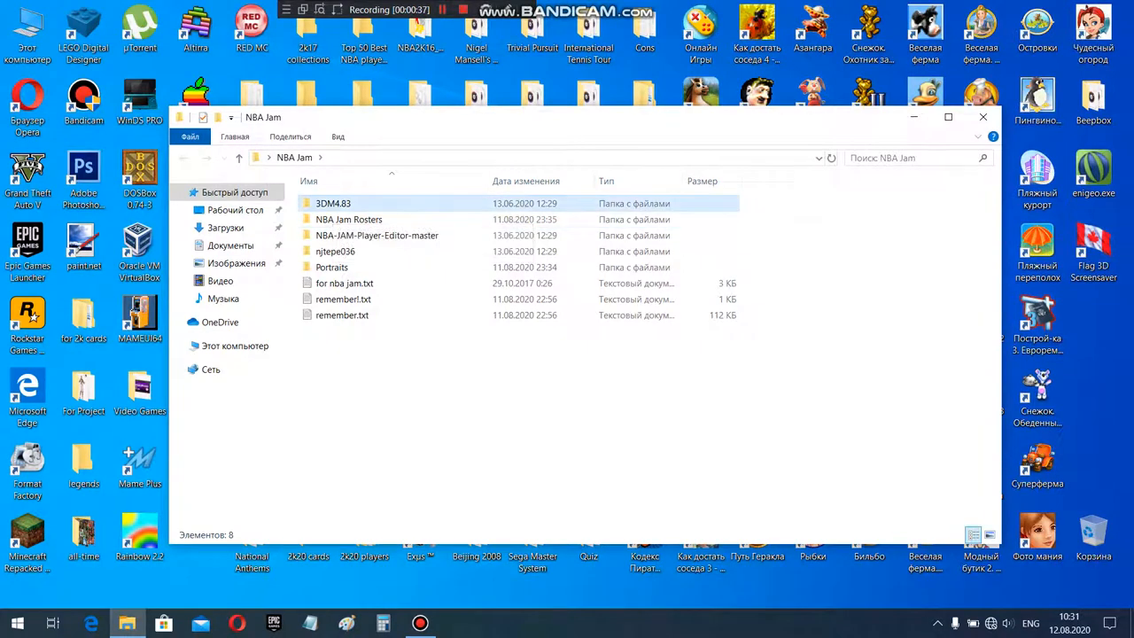
Step: Launch 3DM NBA2K12 MOD.exe from the 3DM4.83 folder in NBA Jam
double_click(333, 202)
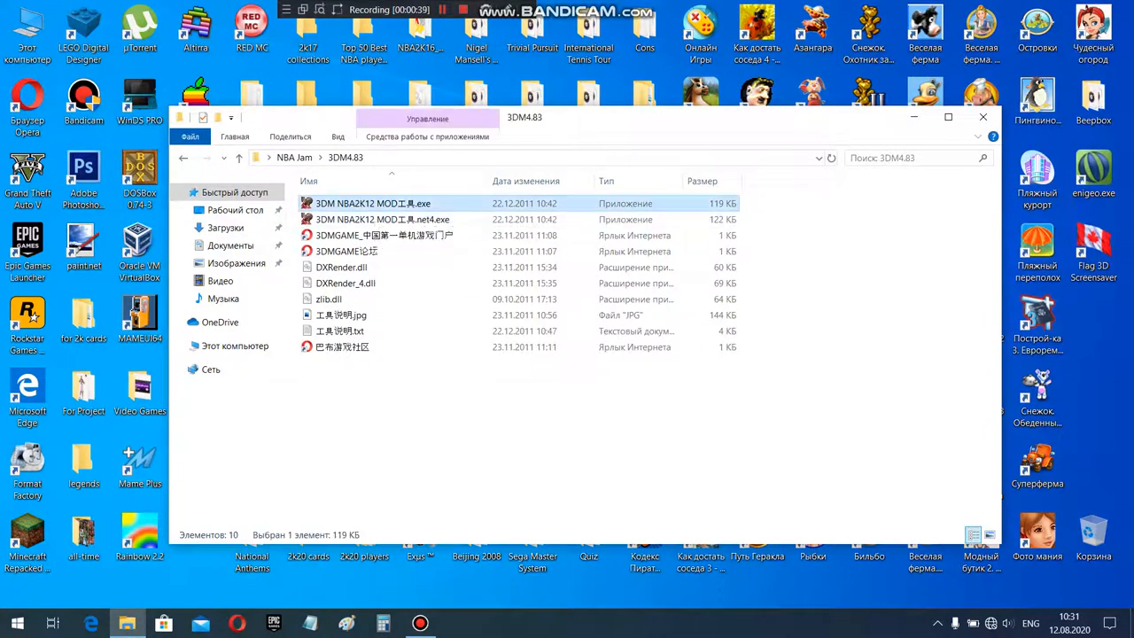
double_click(373, 202)
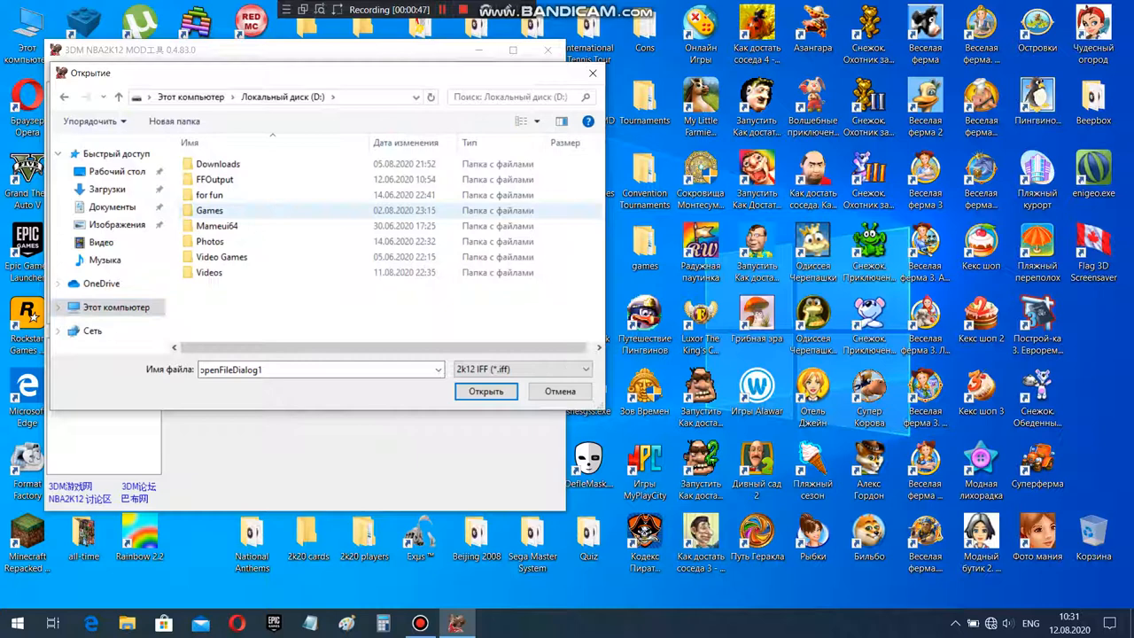
Step: Browse the Open dialog into D:\Games\NBA 2K13 and look through the .iff list
double_click(209, 209)
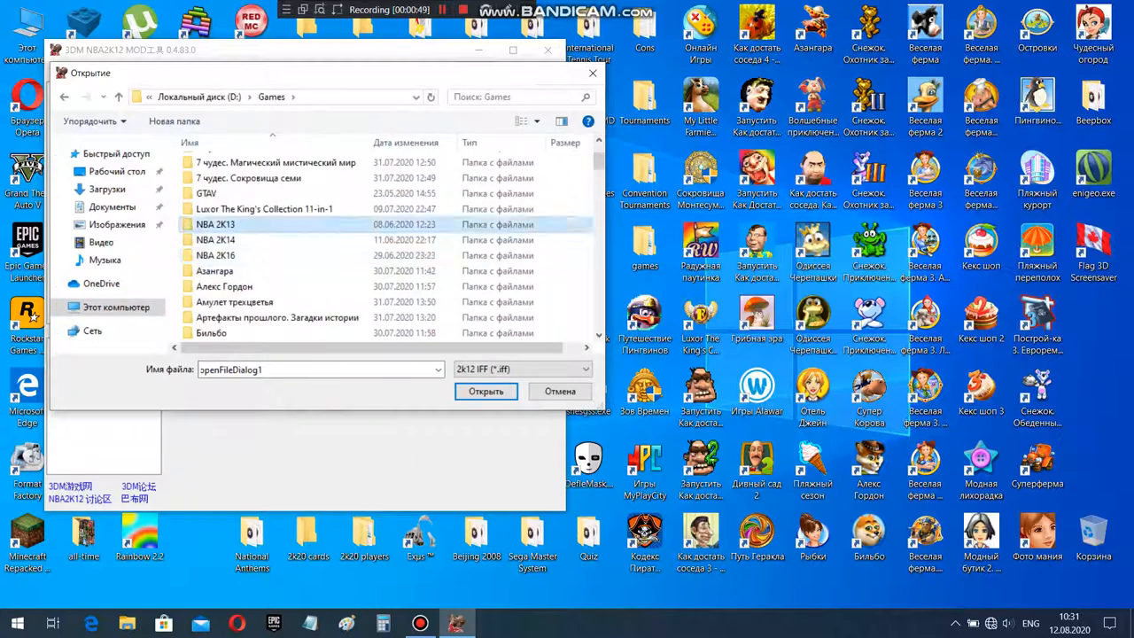
double_click(216, 224)
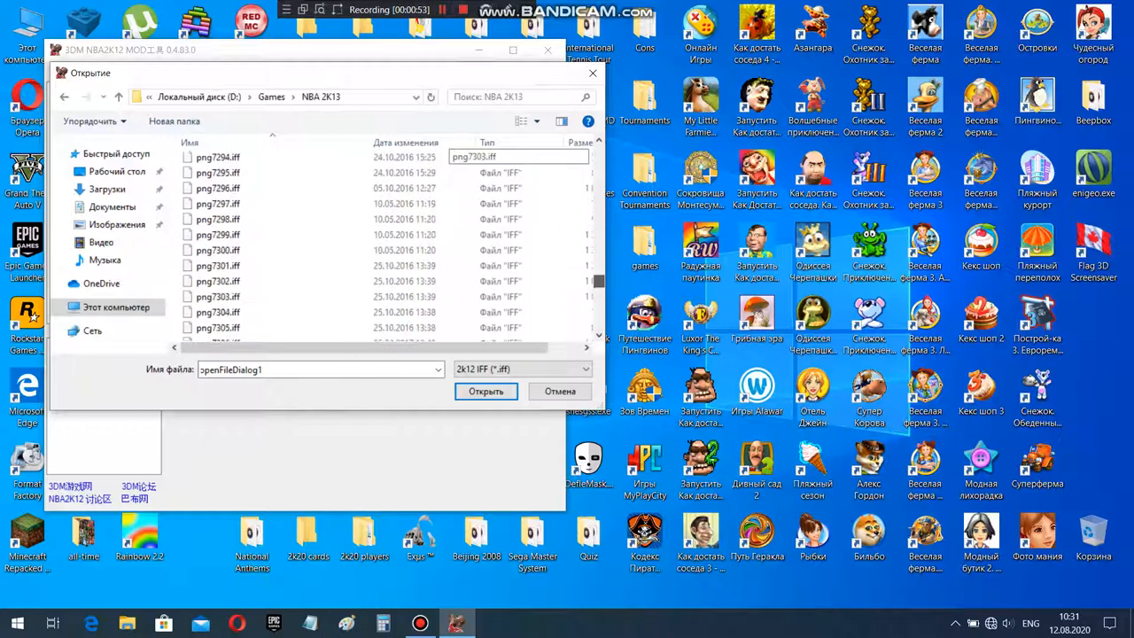
scroll(down, 3)
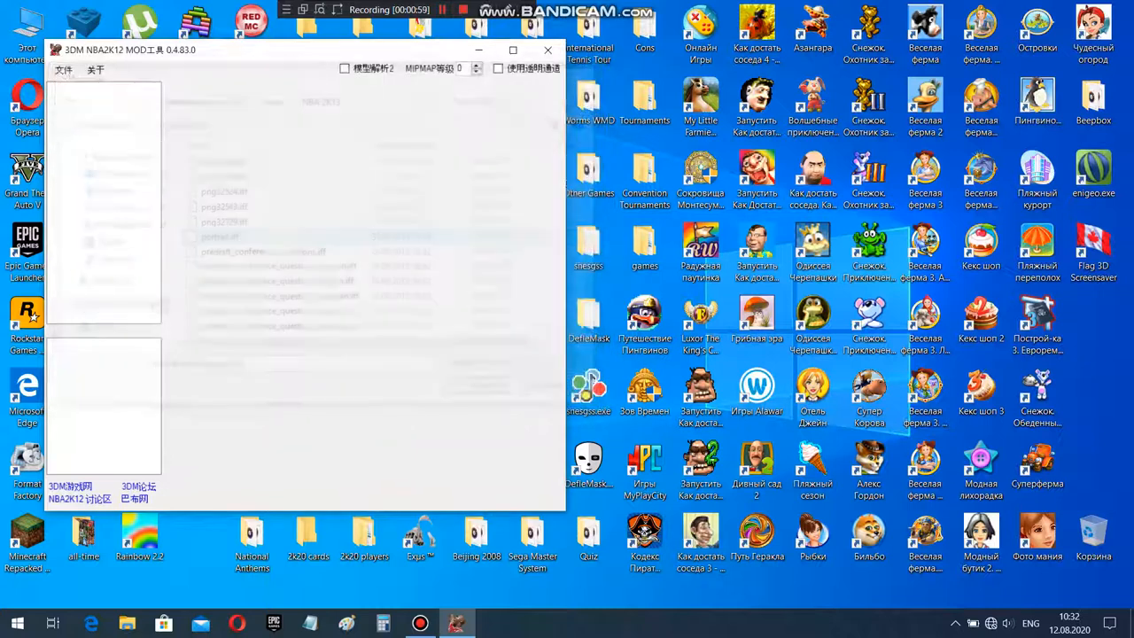
Step: Load portrait.iff and preview several player portrait textures, including the green-jersey one
double_click(219, 238)
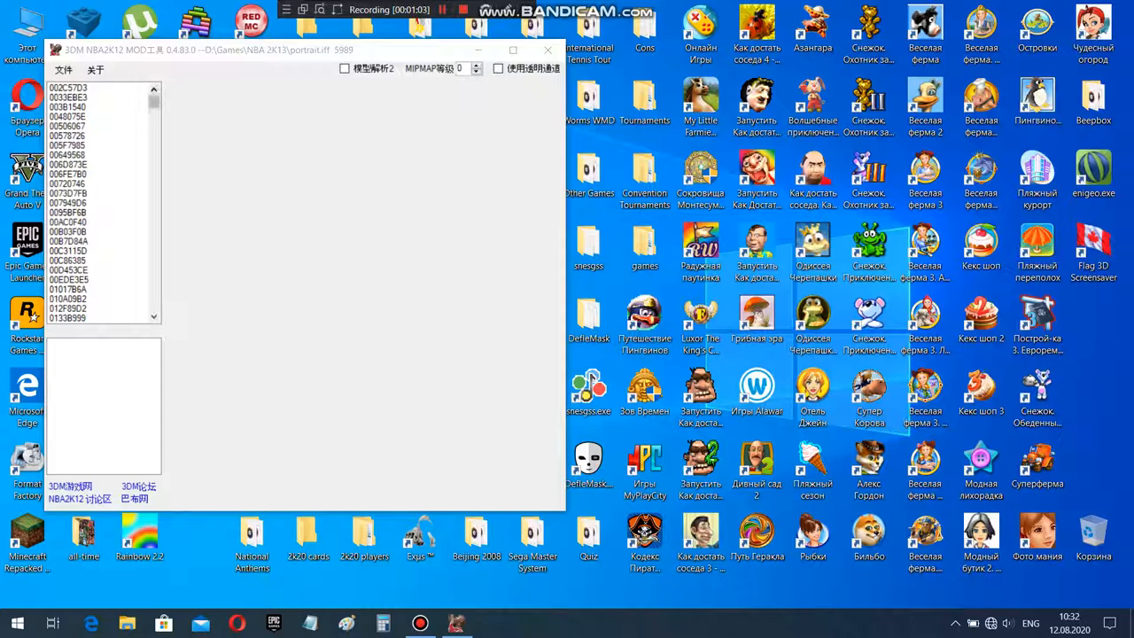
scroll(down, 3)
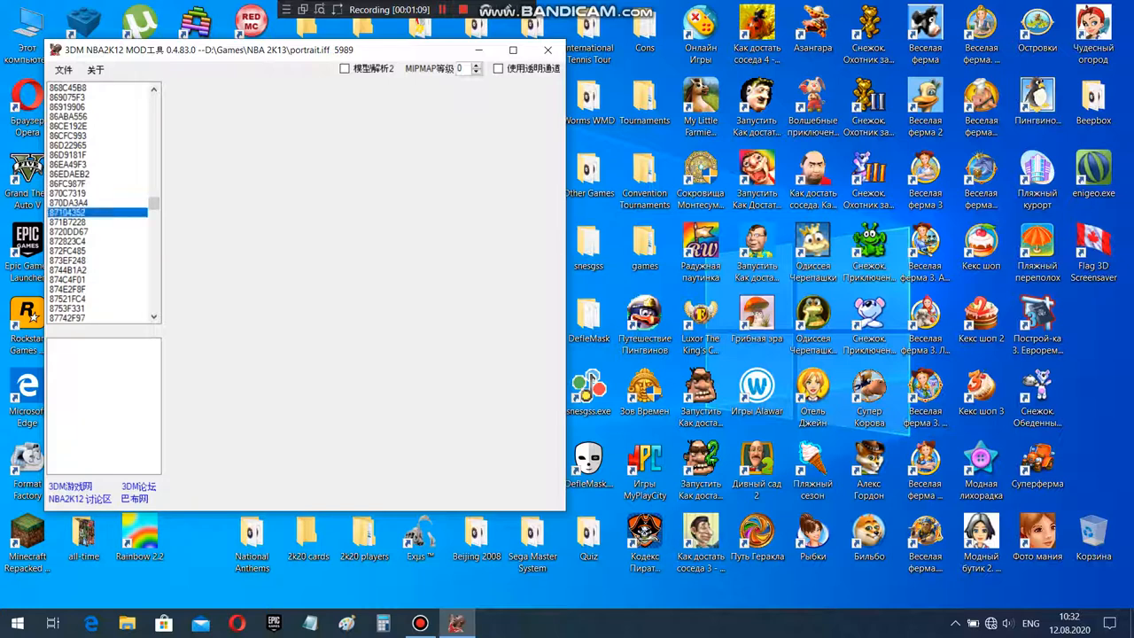
click(69, 280)
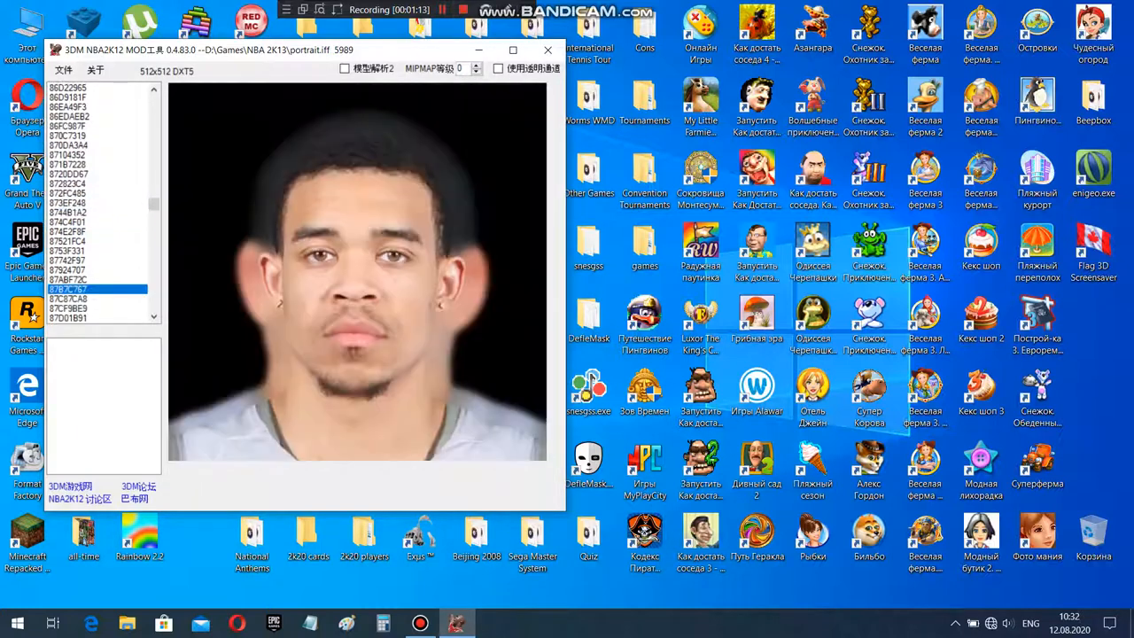
click(98, 249)
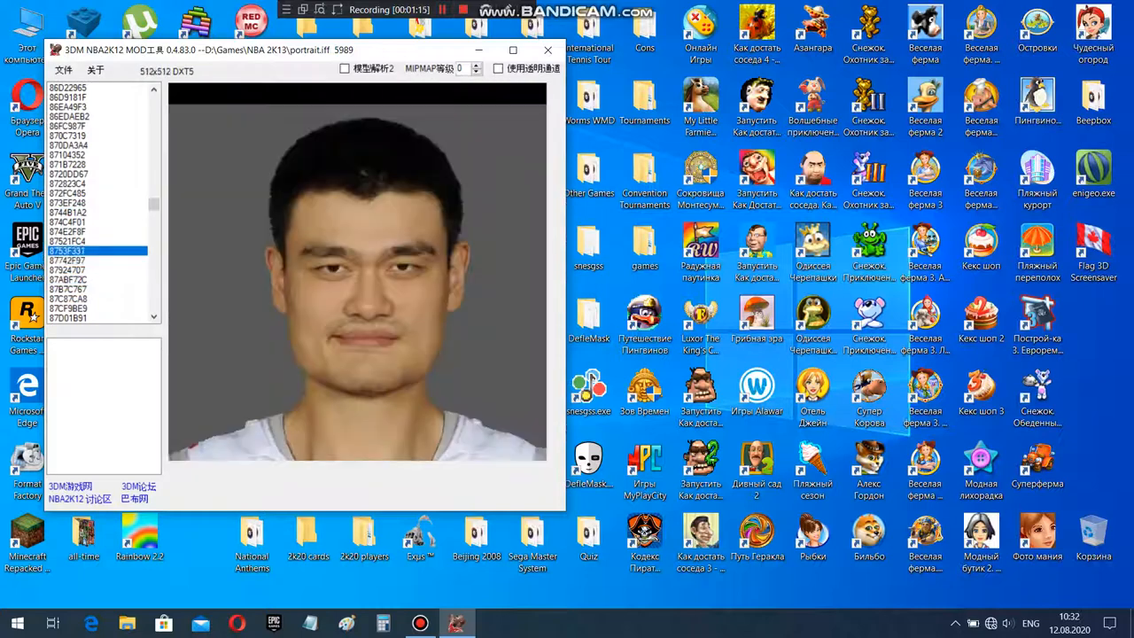
click(71, 241)
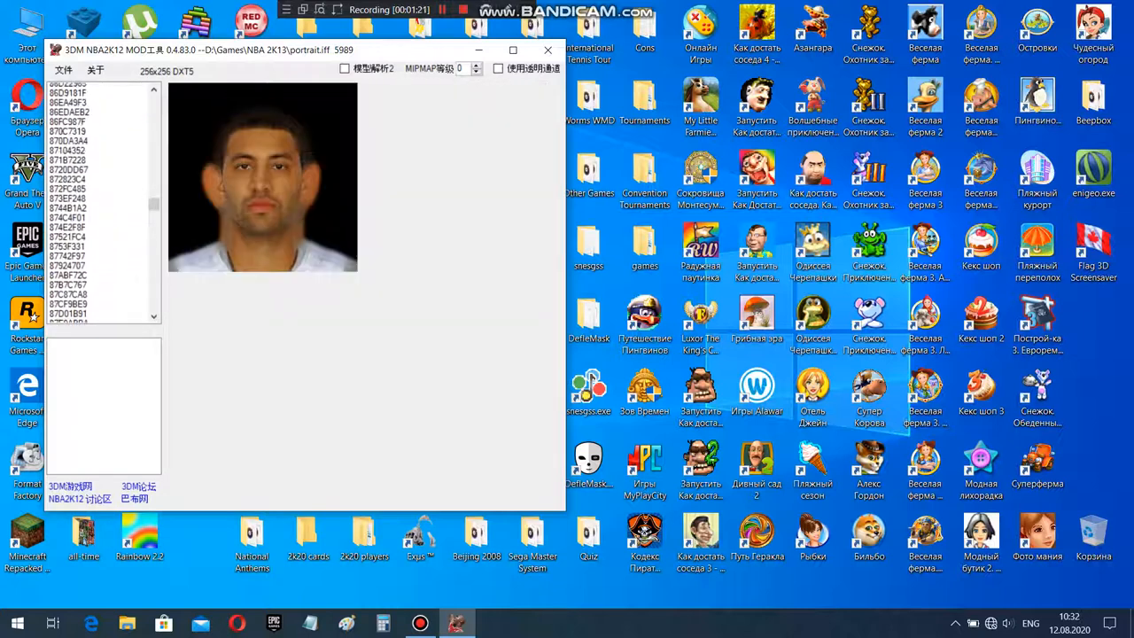
click(67, 163)
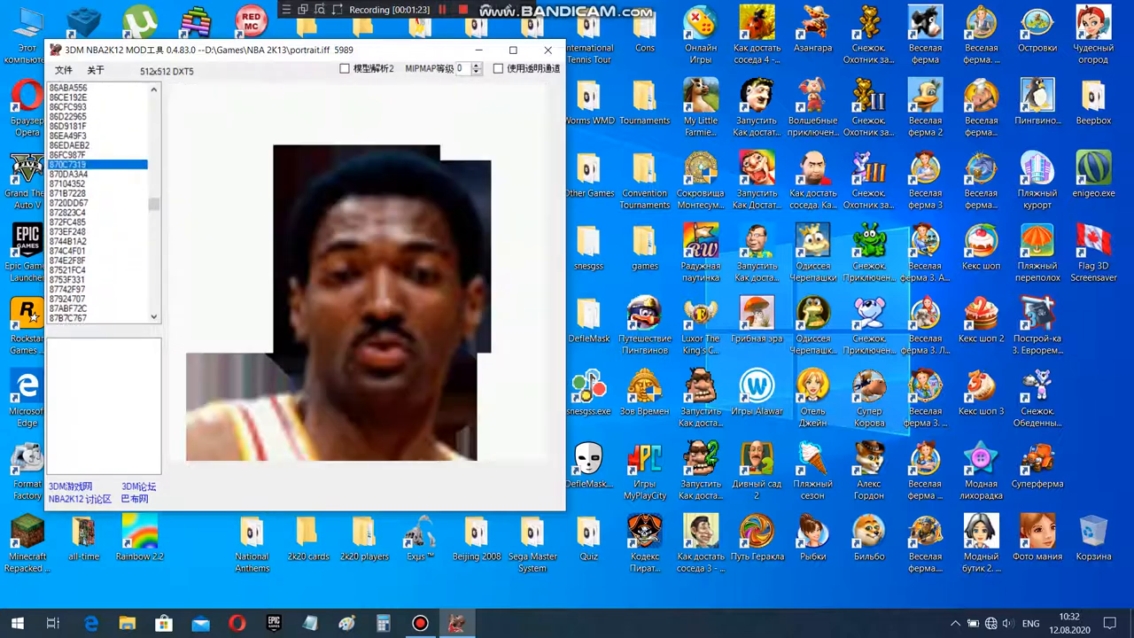
click(70, 309)
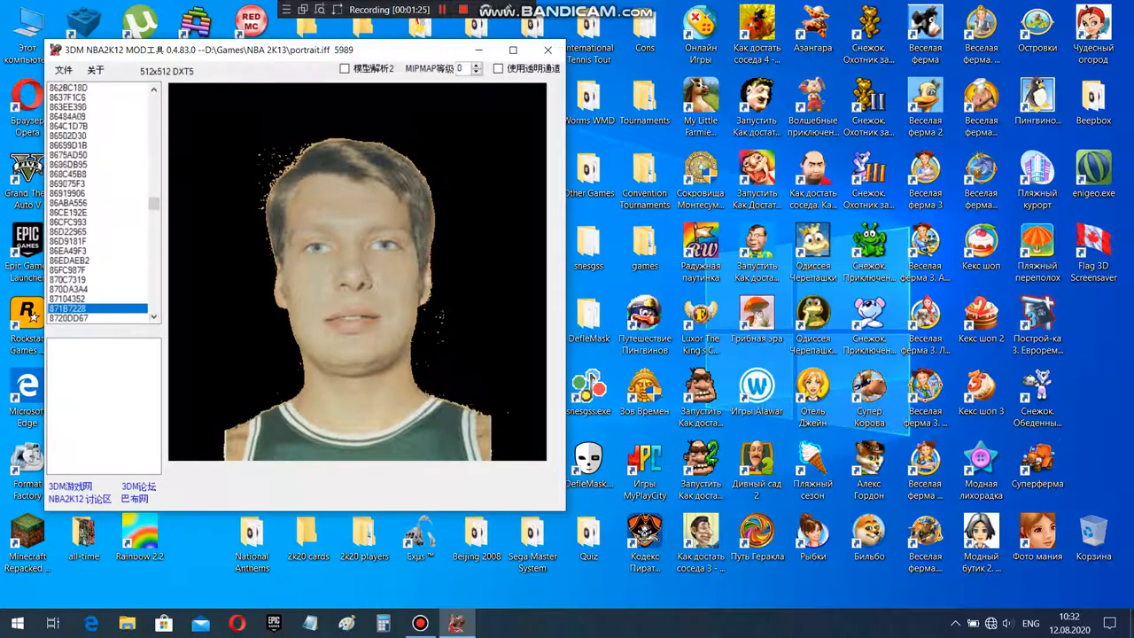
scroll(down, 3)
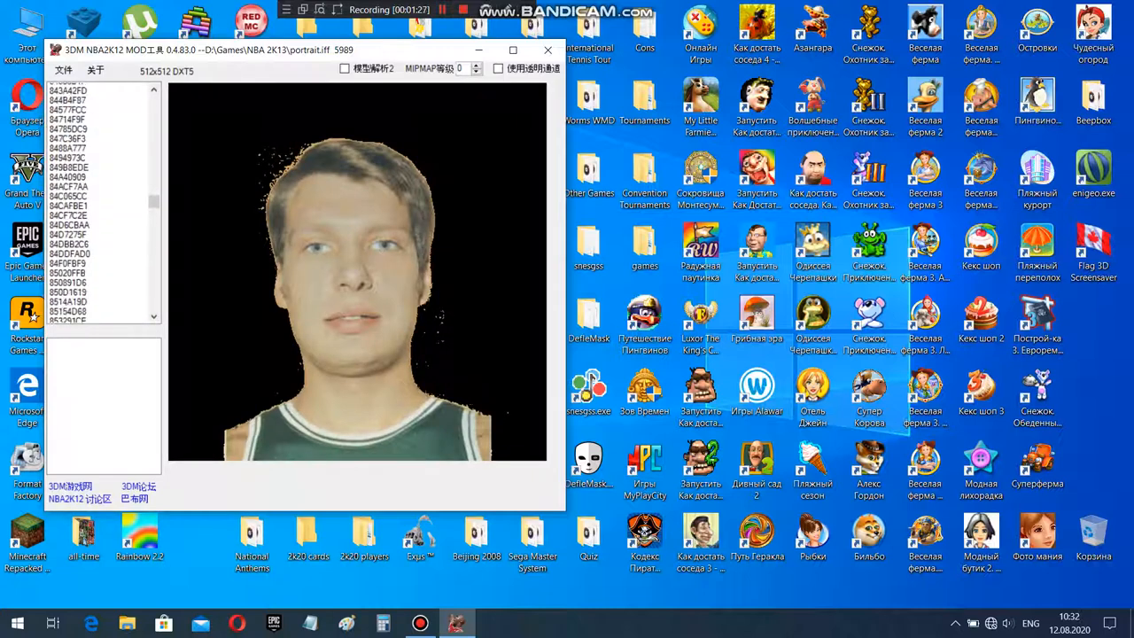
scroll(down, 3)
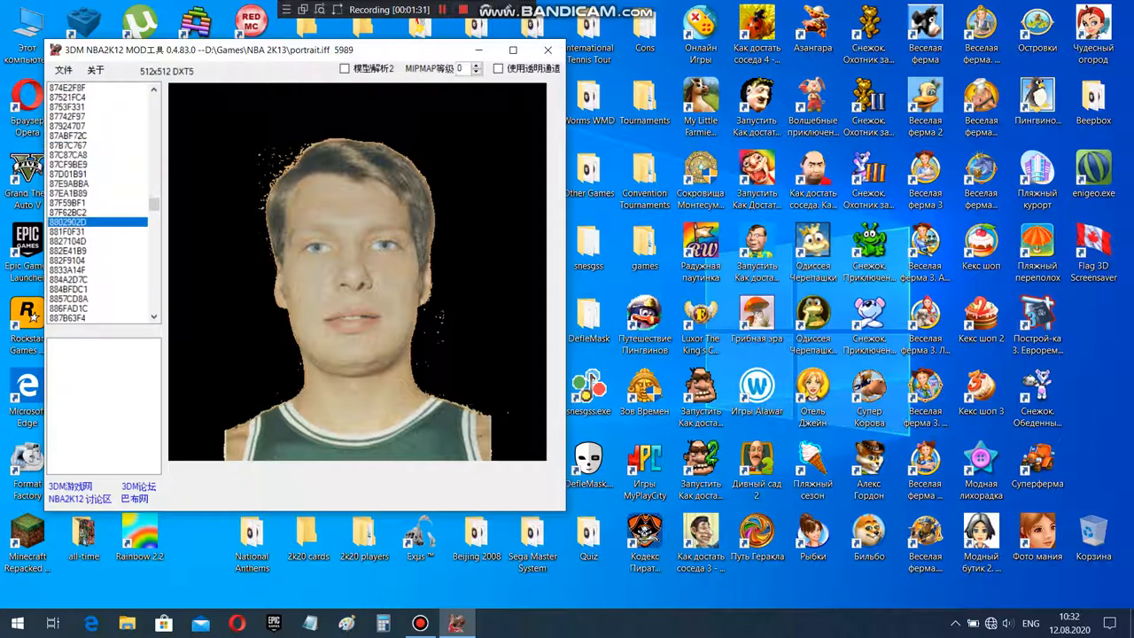
Step: Browse further portrait textures and return to the green-jersey player portrait
click(88, 259)
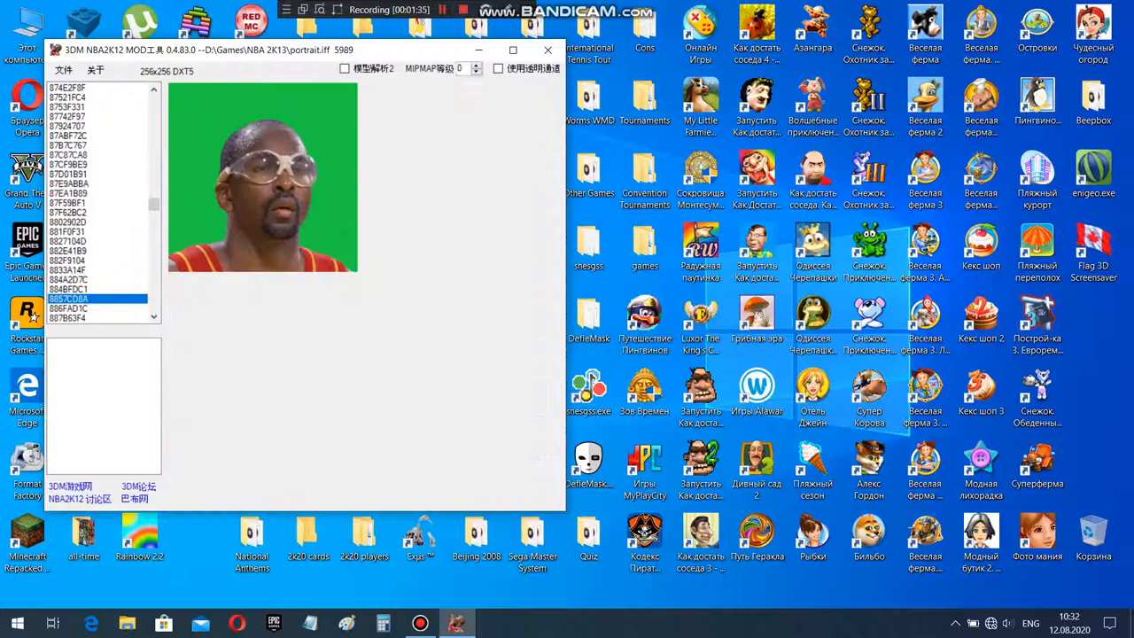
click(69, 278)
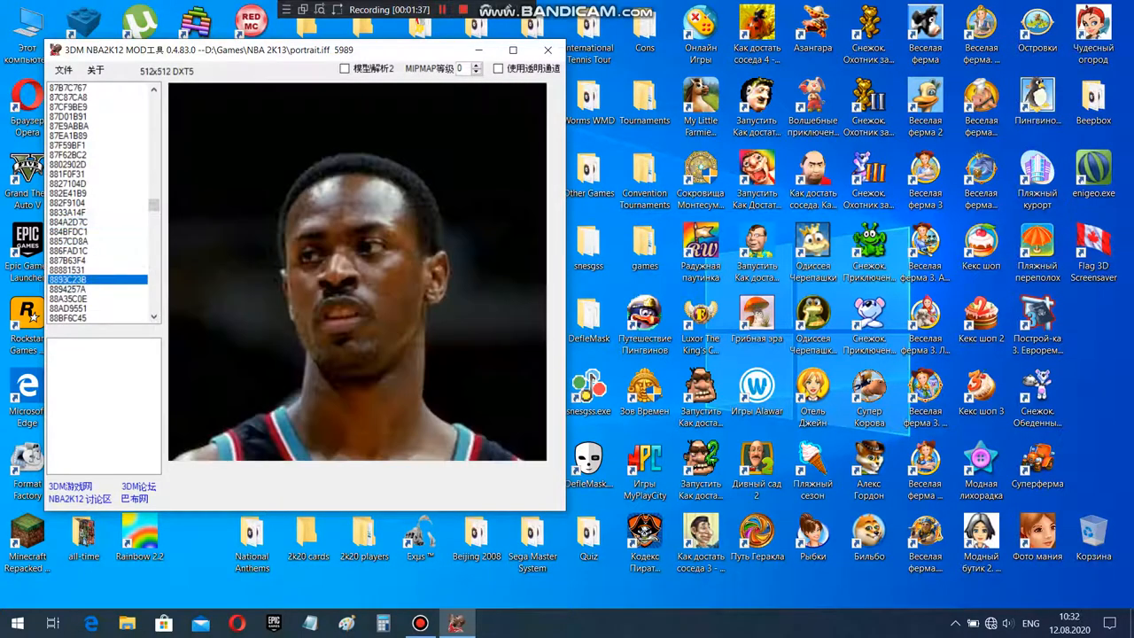
click(98, 297)
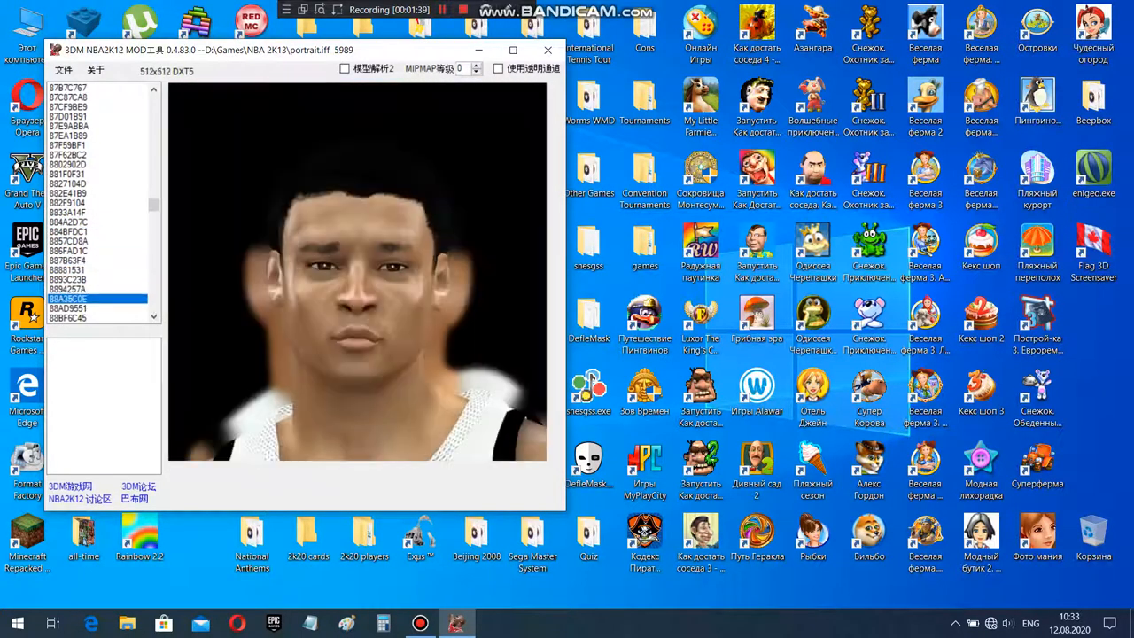
click(98, 309)
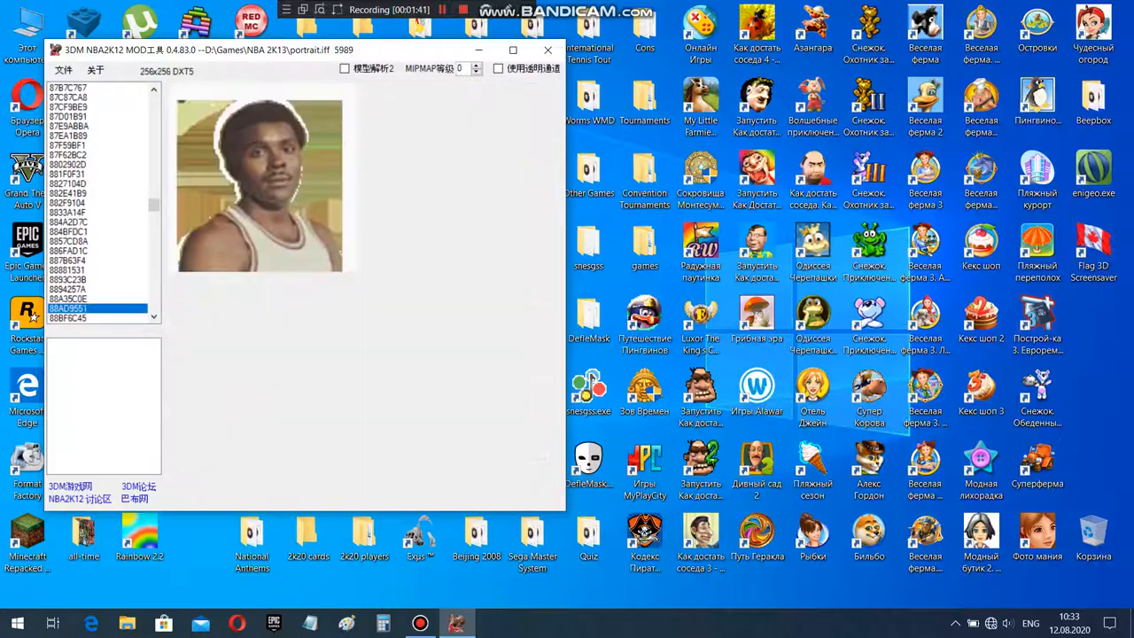
click(89, 258)
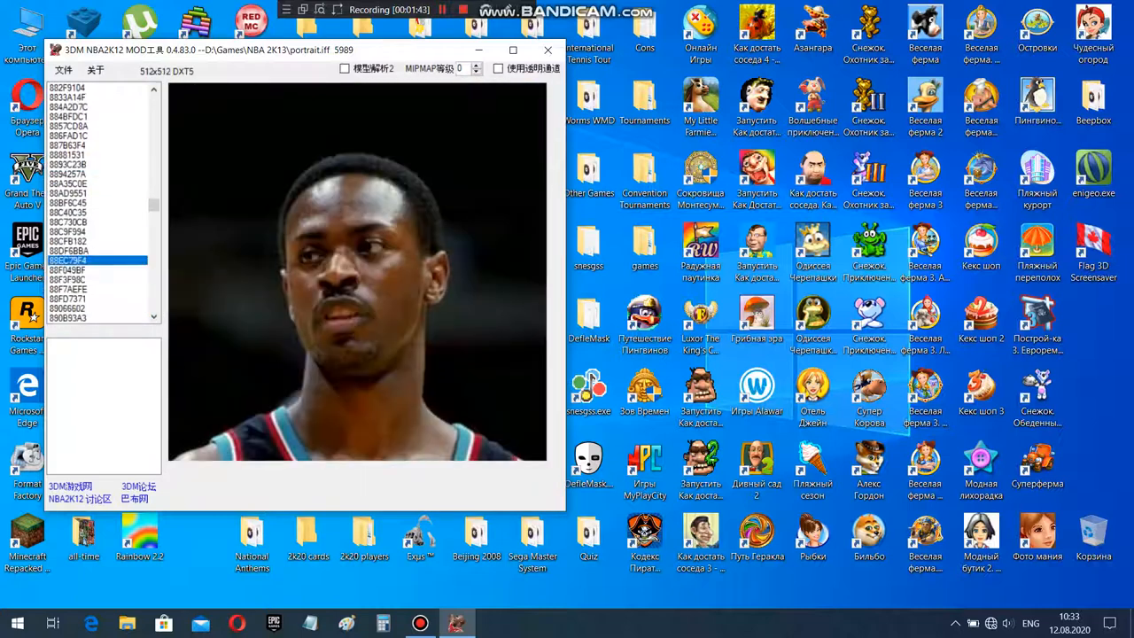
click(69, 288)
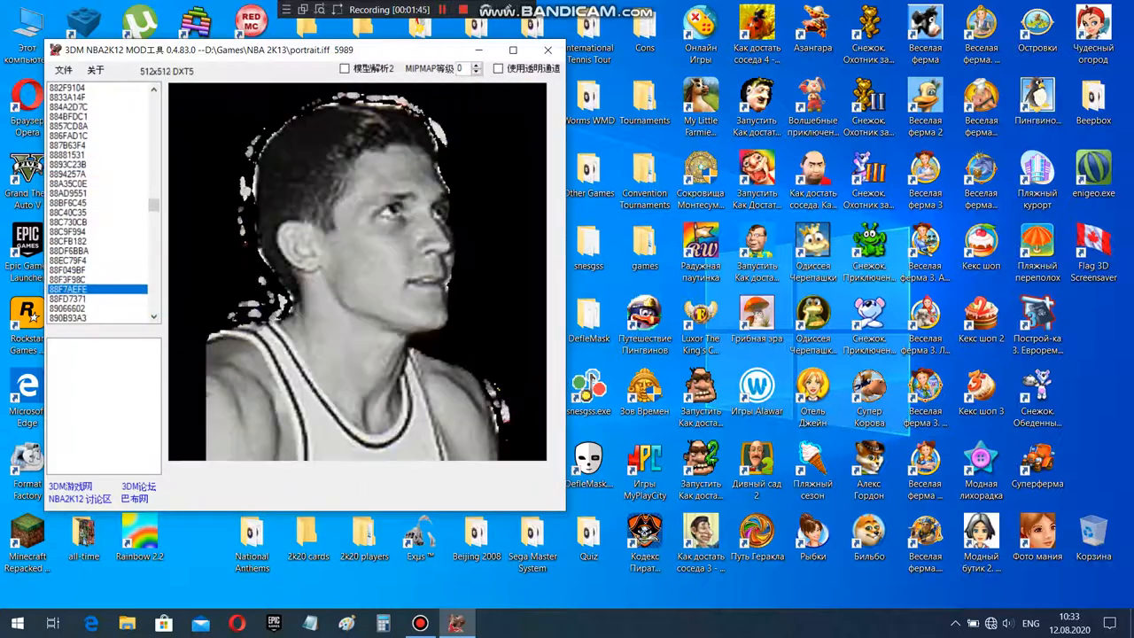
click(69, 192)
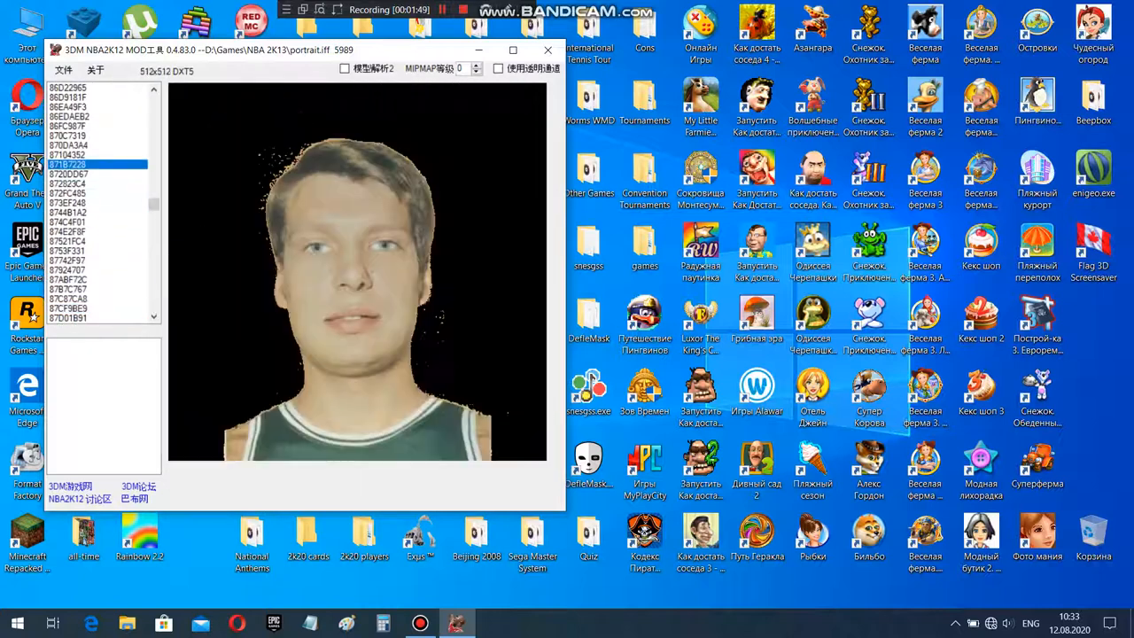
click(70, 183)
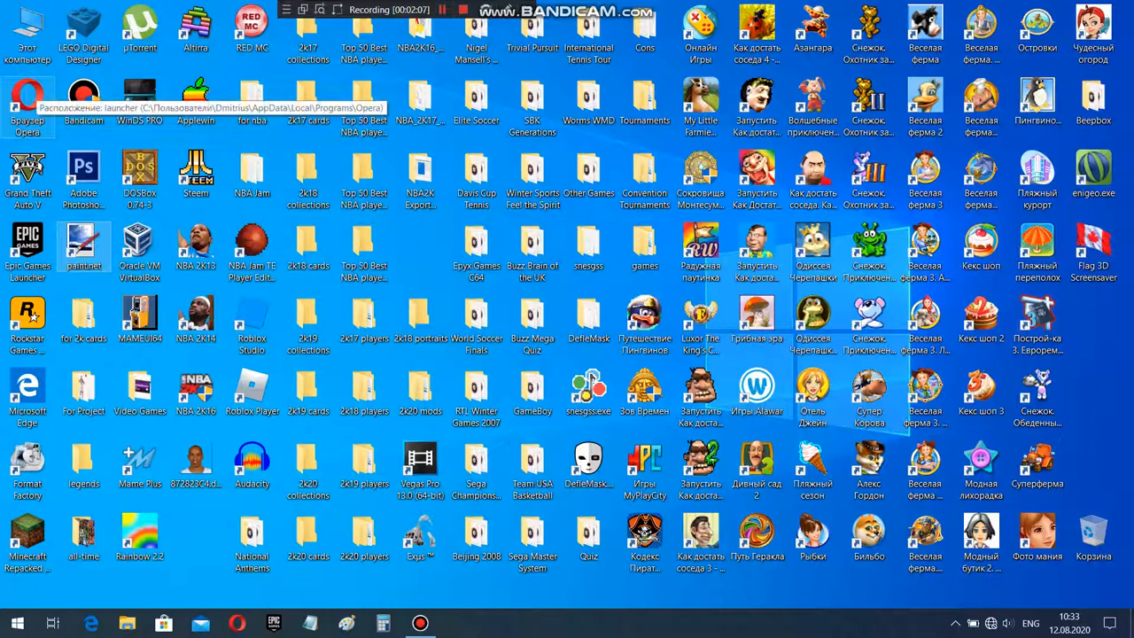
Step: Open the extracted .dds portrait in paint.net, try Resize with aspect ratio unlocked, then cancel it
double_click(84, 245)
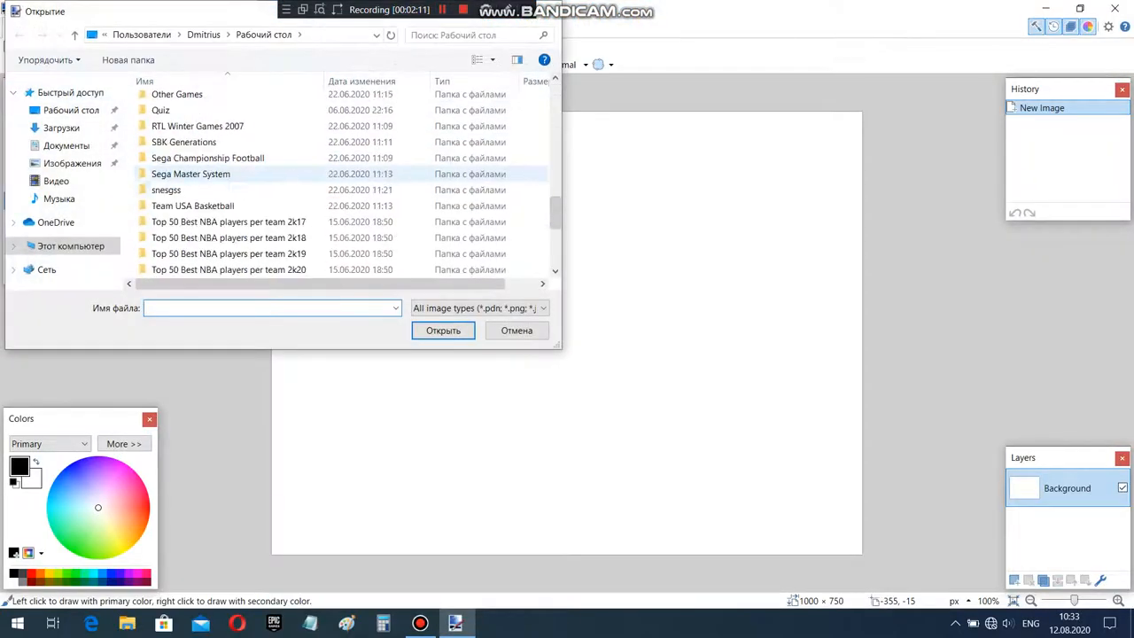
click(517, 330)
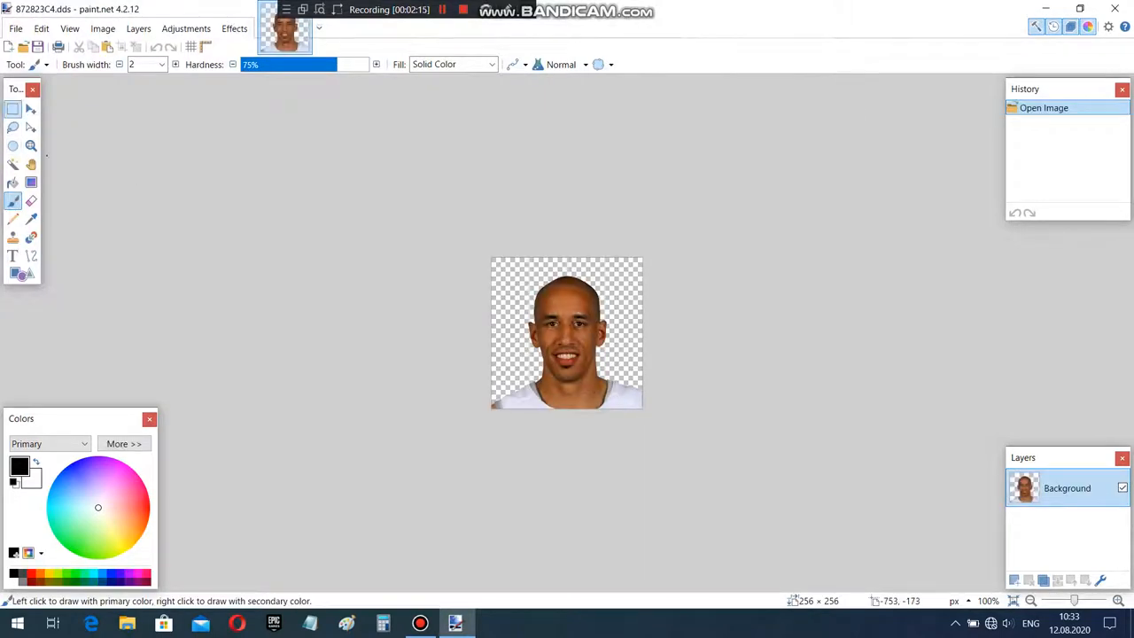
click(103, 28)
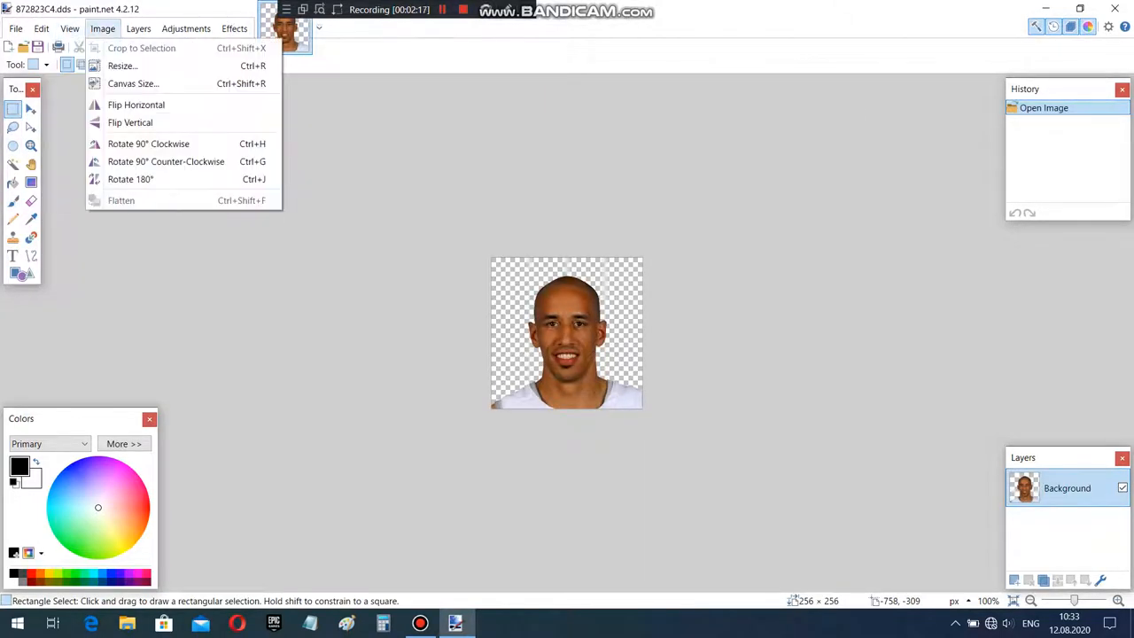
click(120, 65)
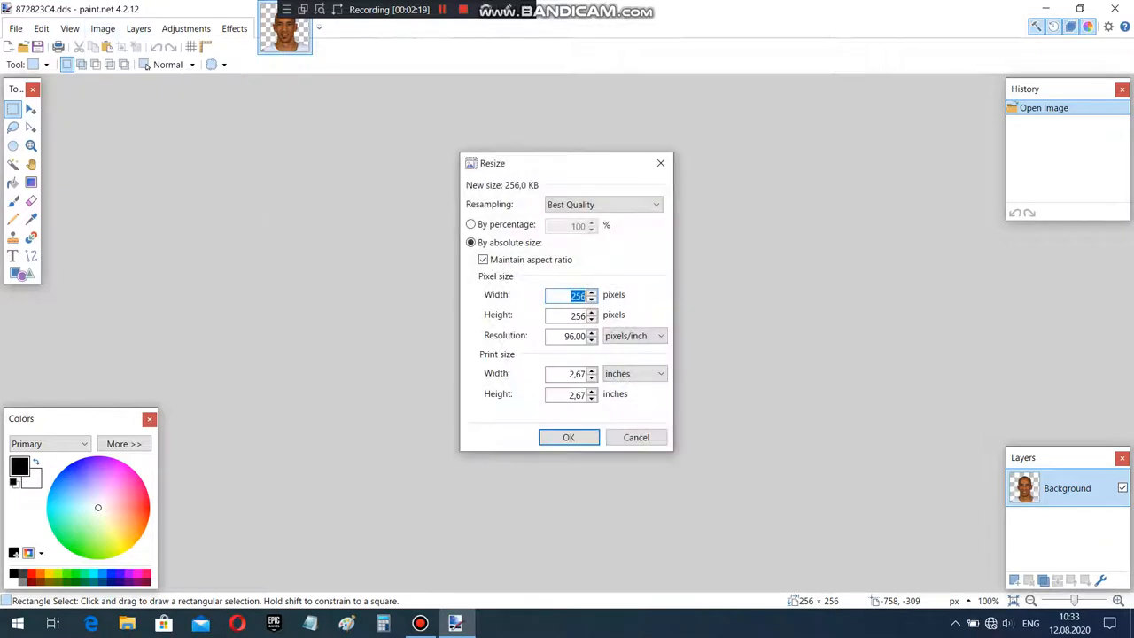
text(47)
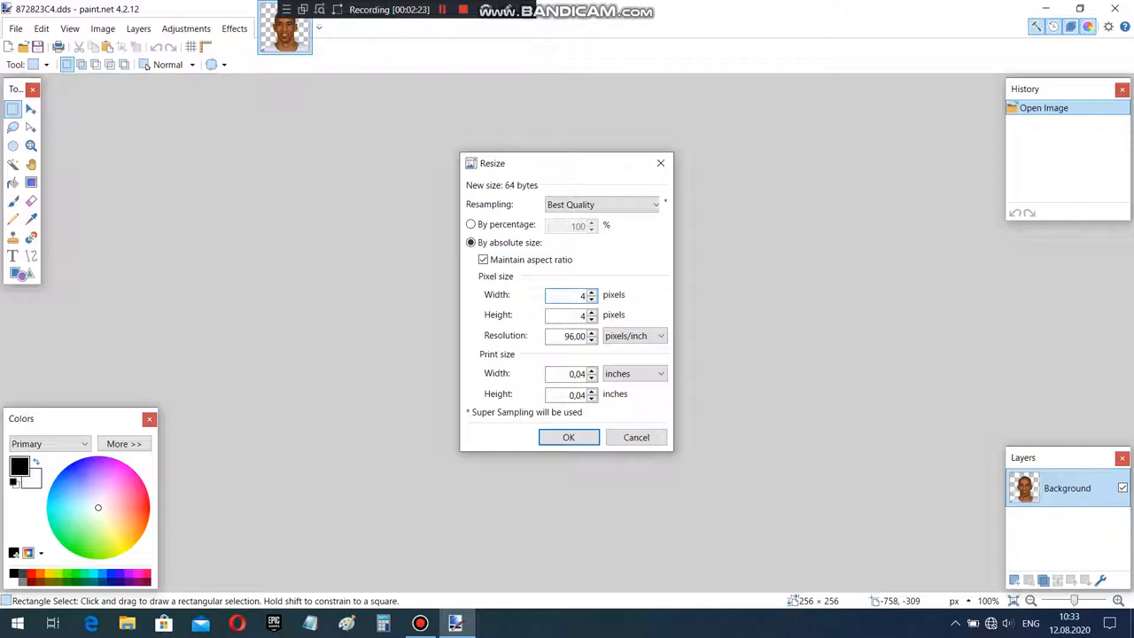
click(482, 258)
text(56)
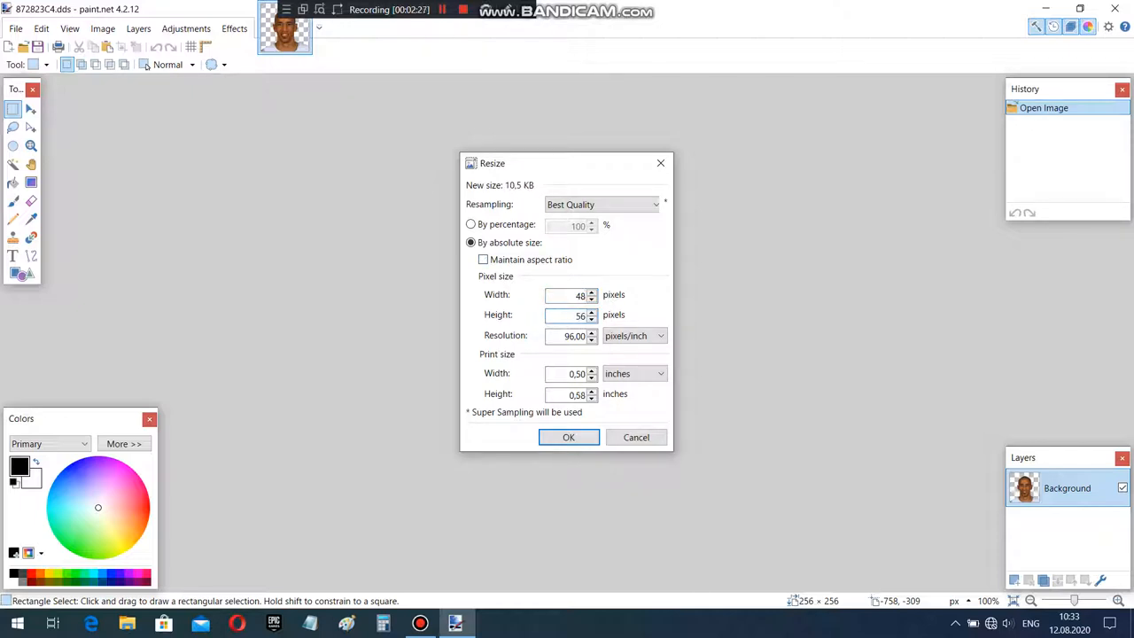
click(567, 436)
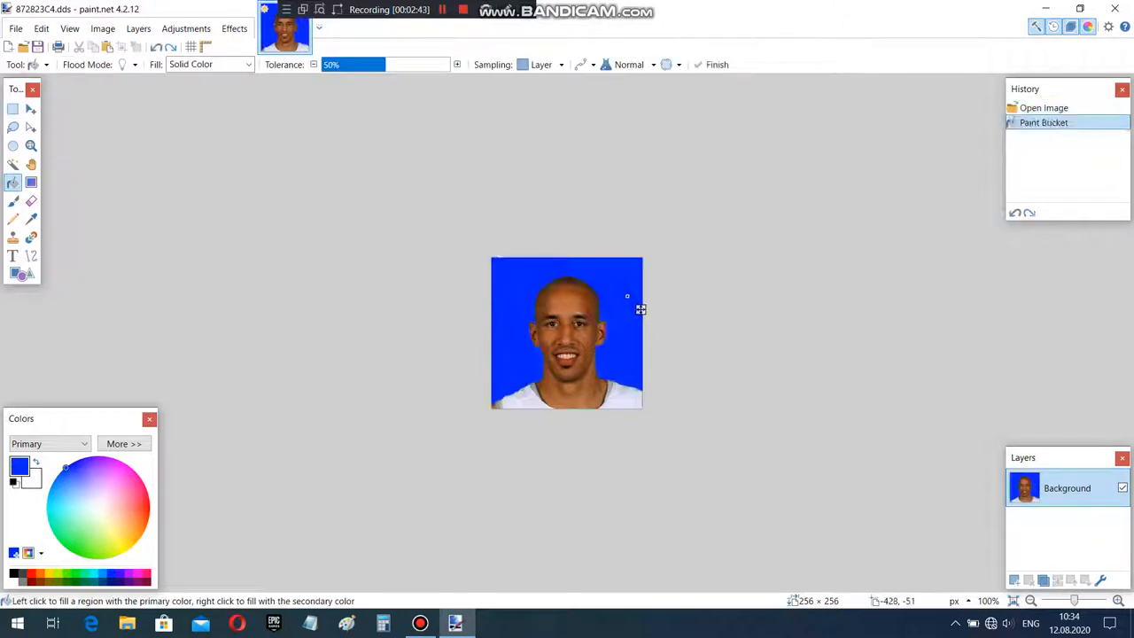
Step: Resize the portrait to 48 by 56 pixels and select the whole image
click(102, 29)
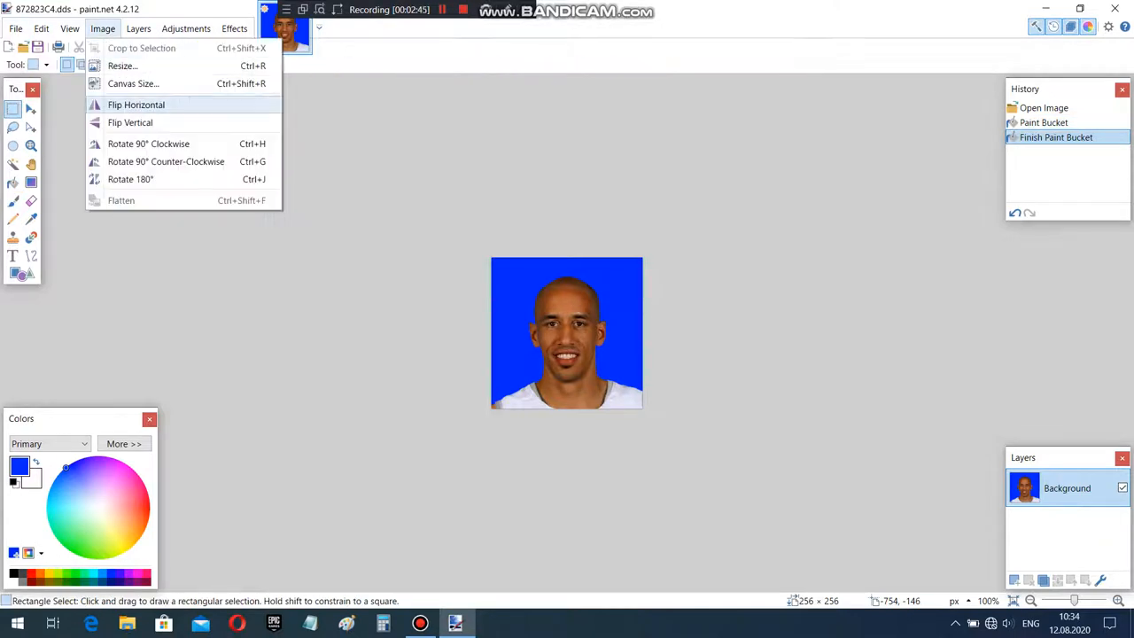
click(122, 65)
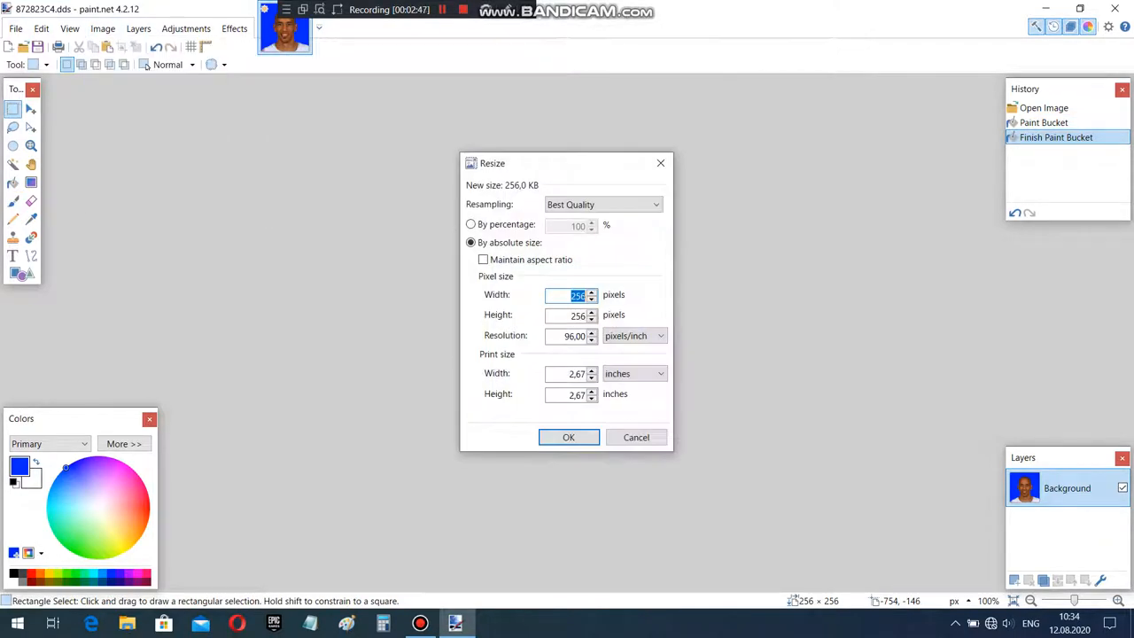
text(48)
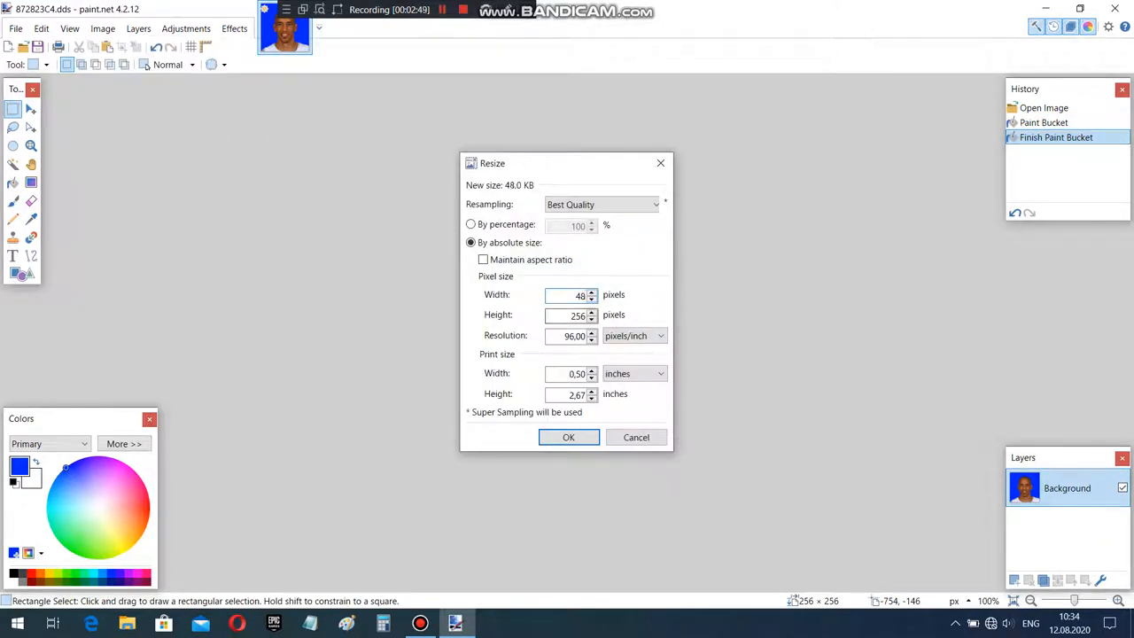
text(56)
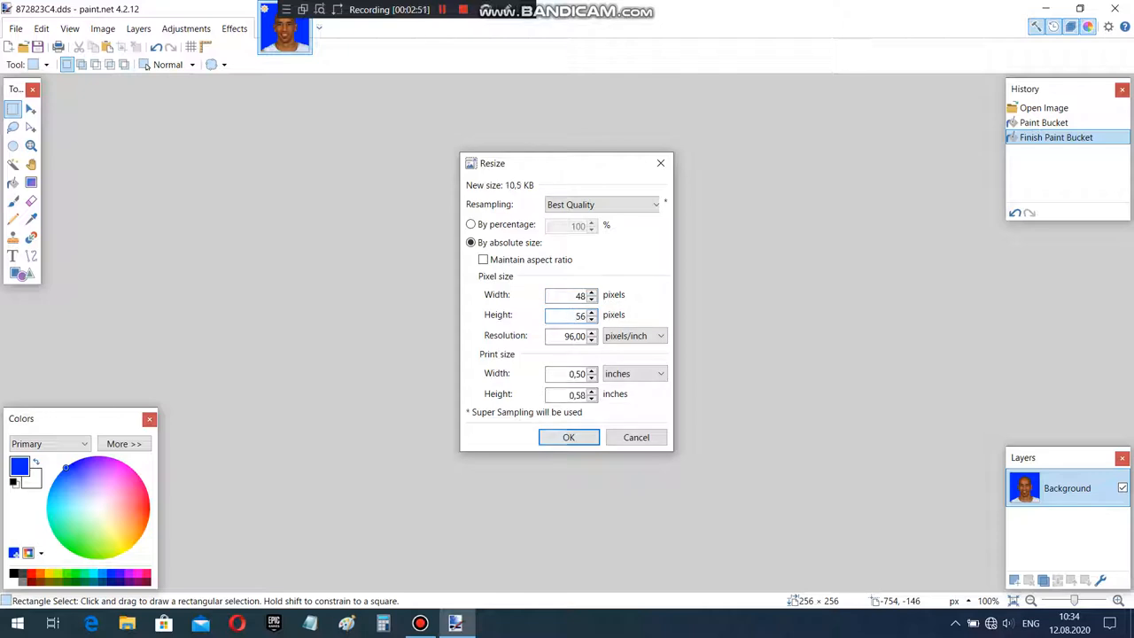
click(569, 436)
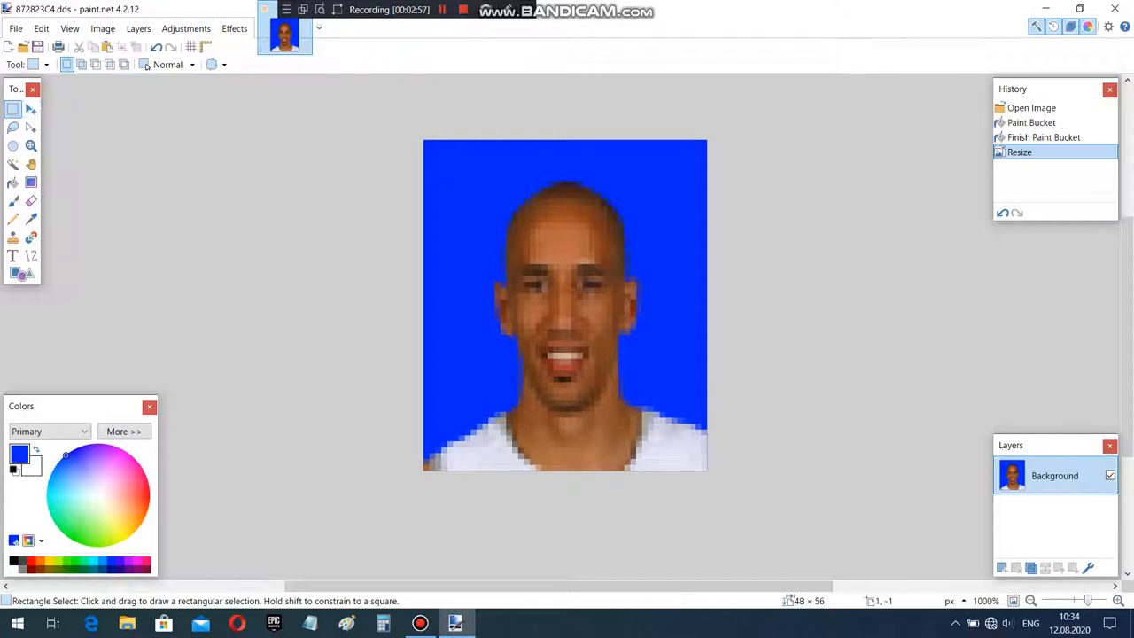
drag(424, 140, 705, 472)
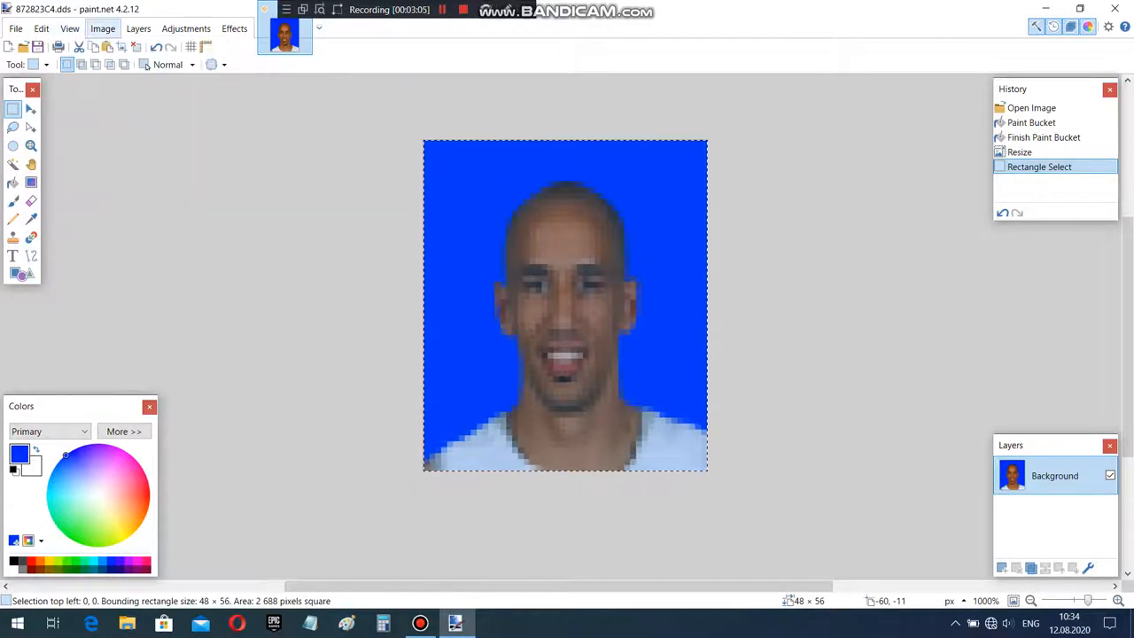
Step: Mirror the 48×56 portrait with Flip Horizontal
click(103, 28)
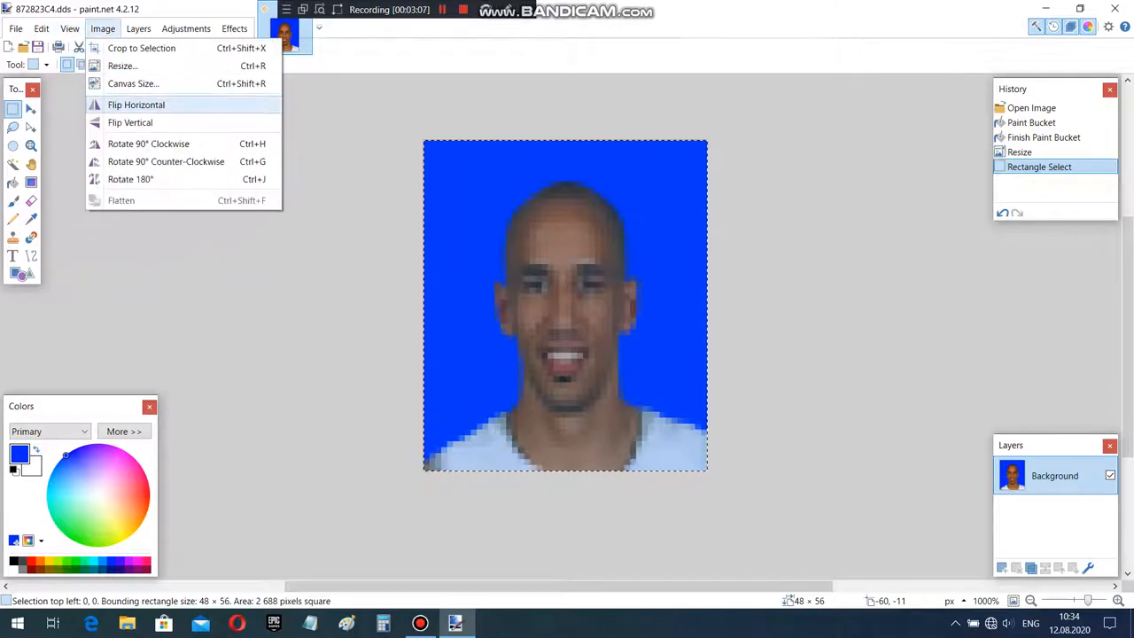
click(135, 104)
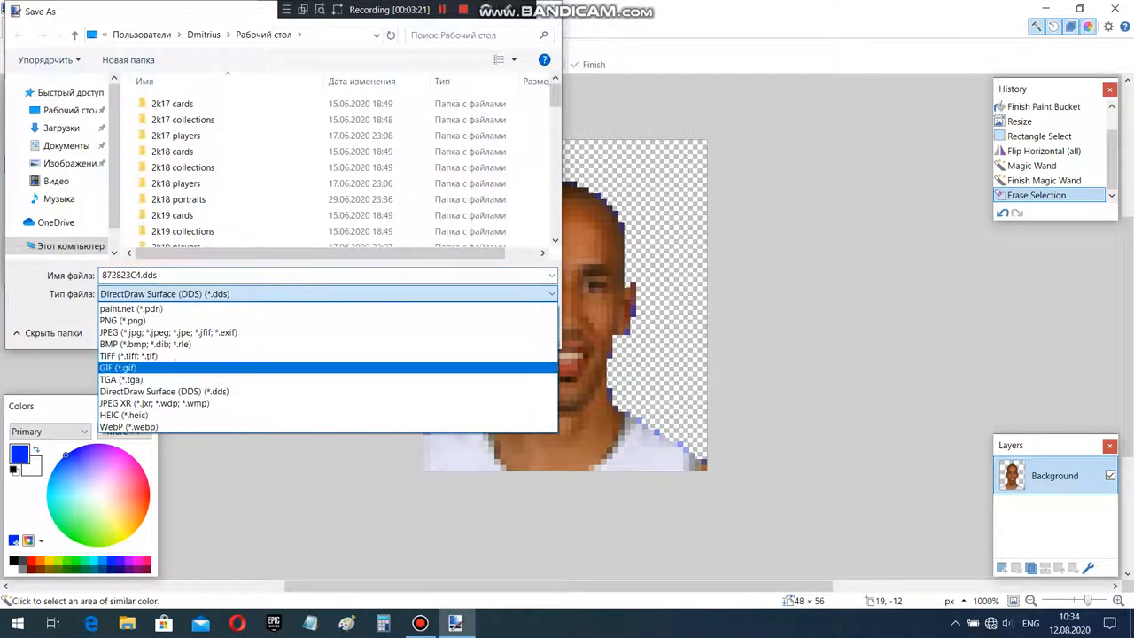
Step: Save the portrait as christie.png and close paint.net
click(120, 319)
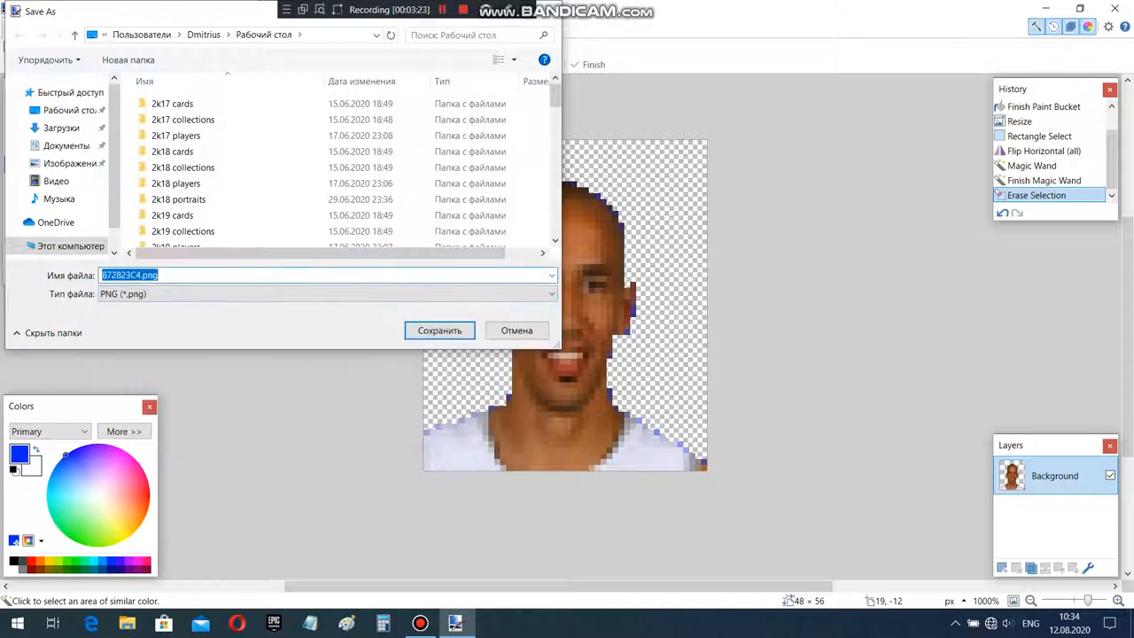
click(440, 330)
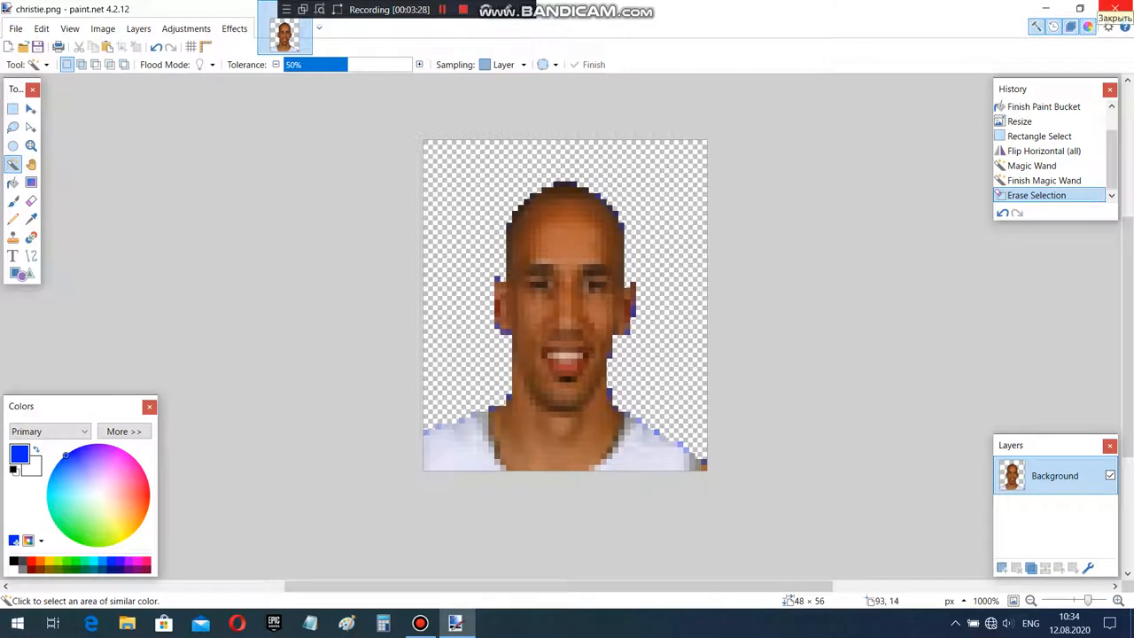
click(1046, 7)
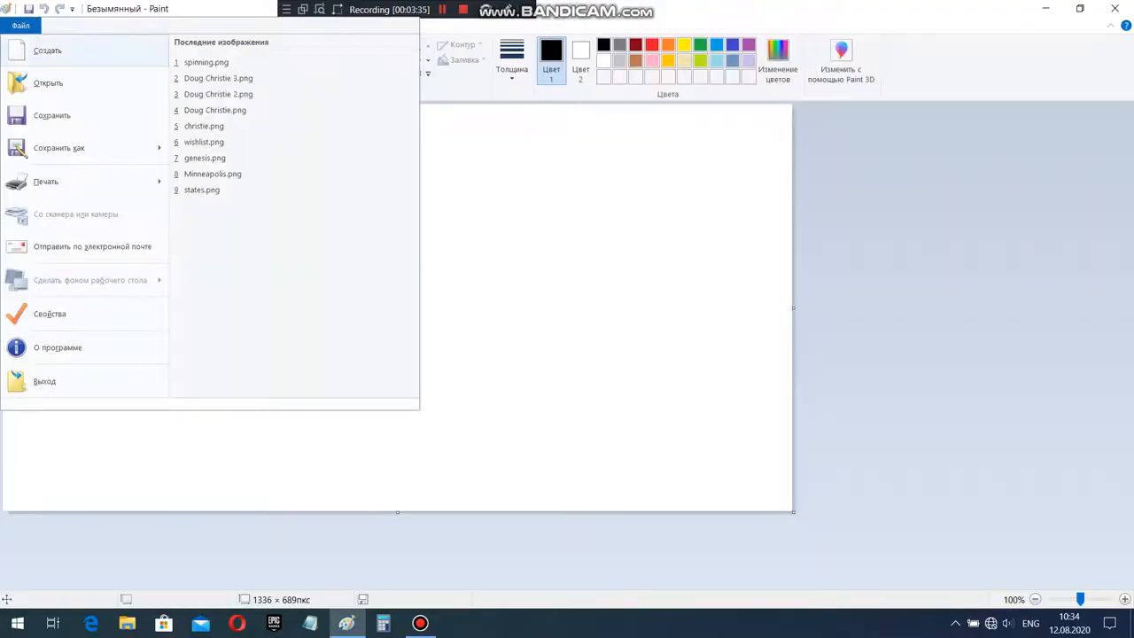
Step: Open christie.png in Paint and draw purple pixels along the jersey's bottom edge
click(204, 125)
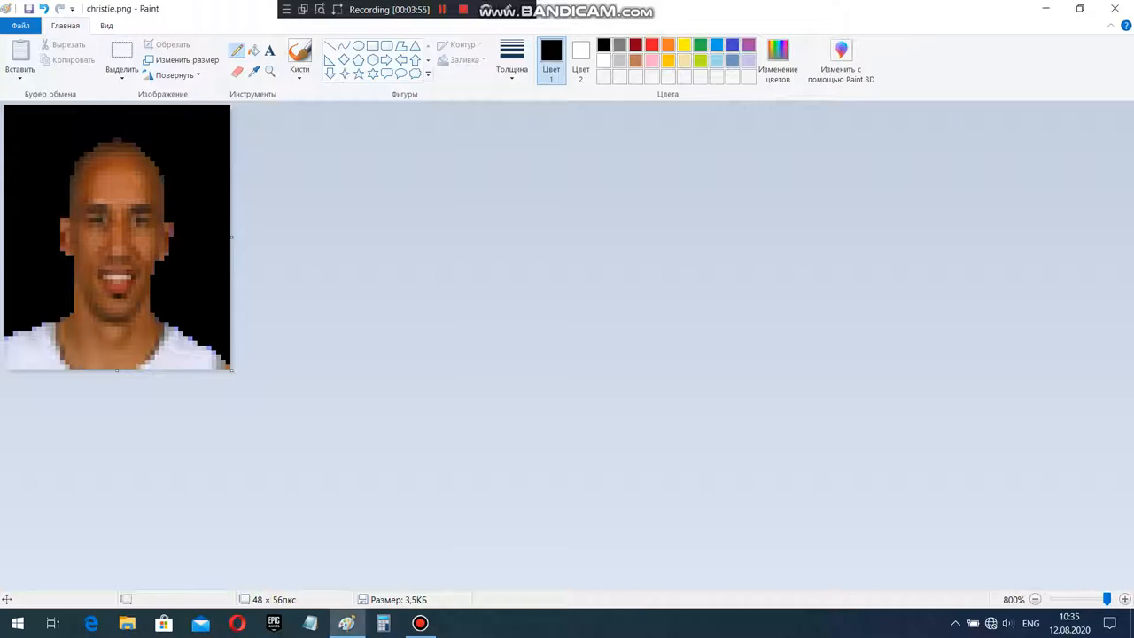
click(734, 39)
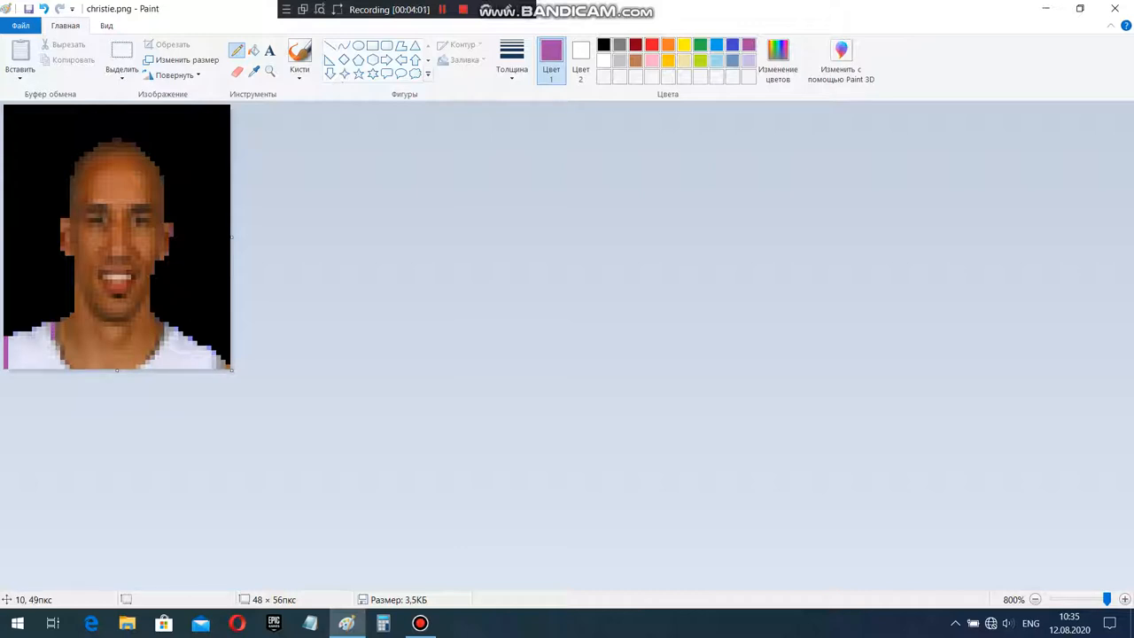
click(55, 353)
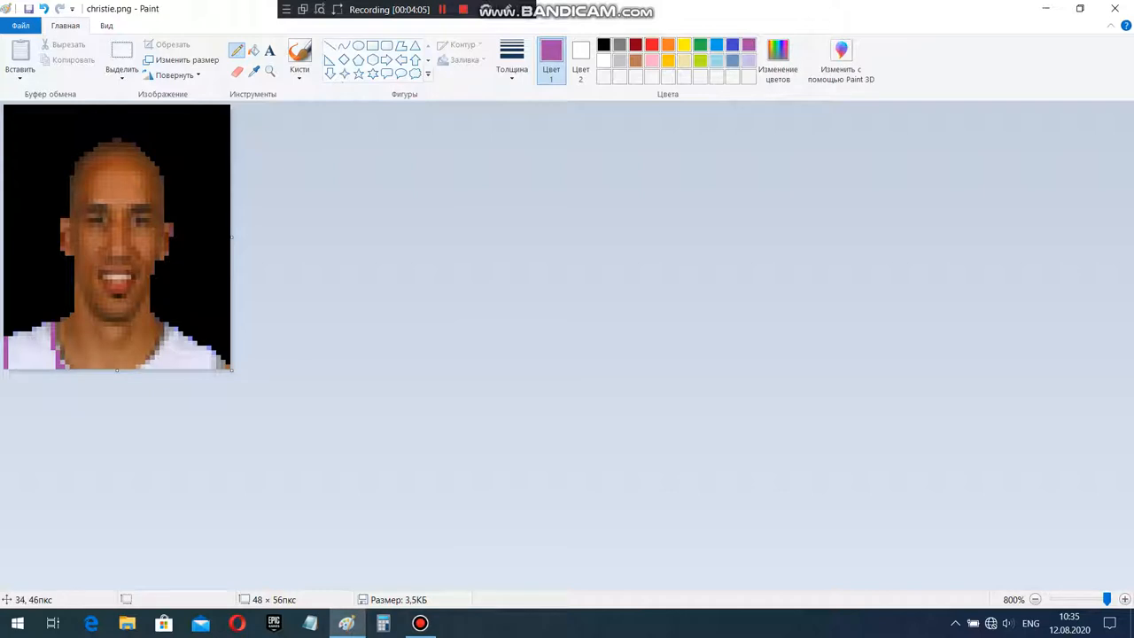
click(159, 345)
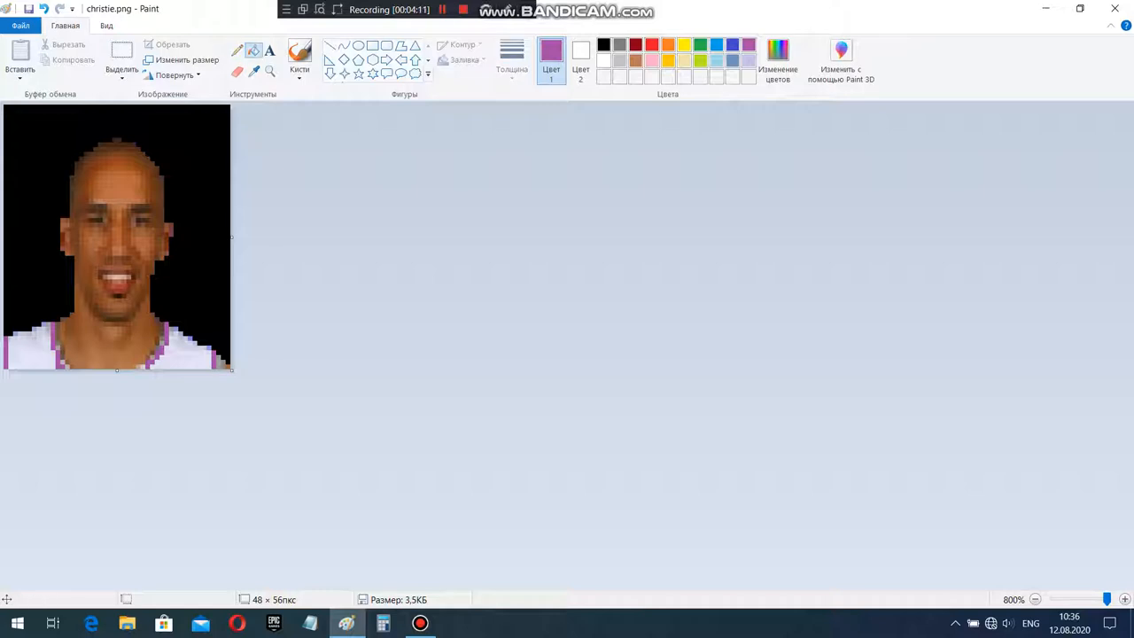
Step: Save the portrait as a PNG named 'Doug Chris...' in the NBA Jam Portraits folder
click(20, 25)
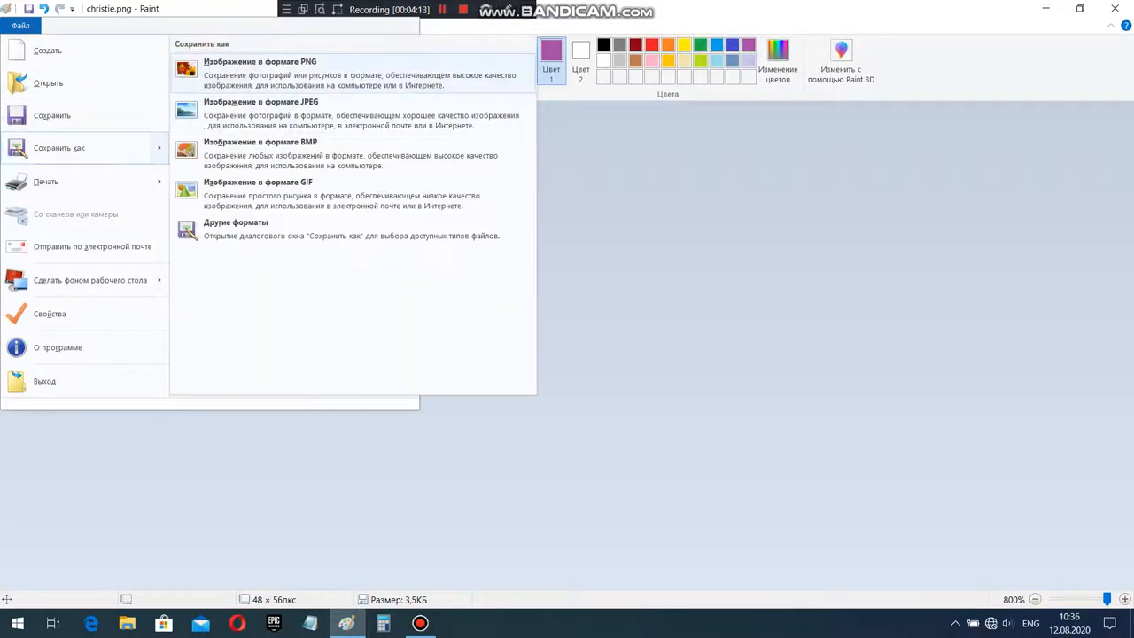
click(259, 67)
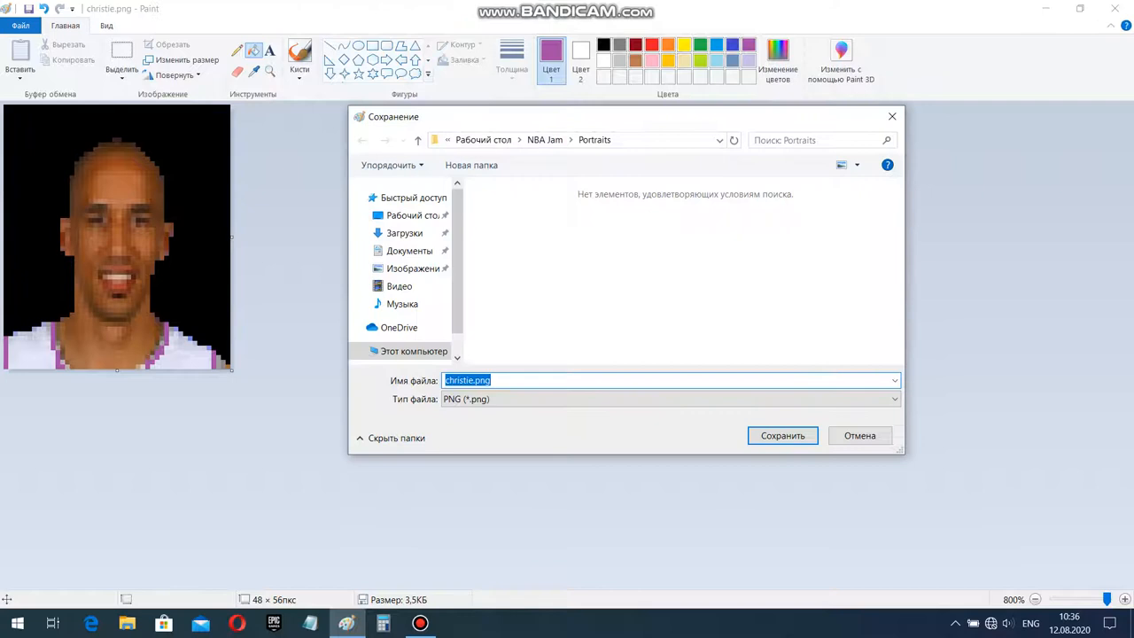
text(Doug Chris)
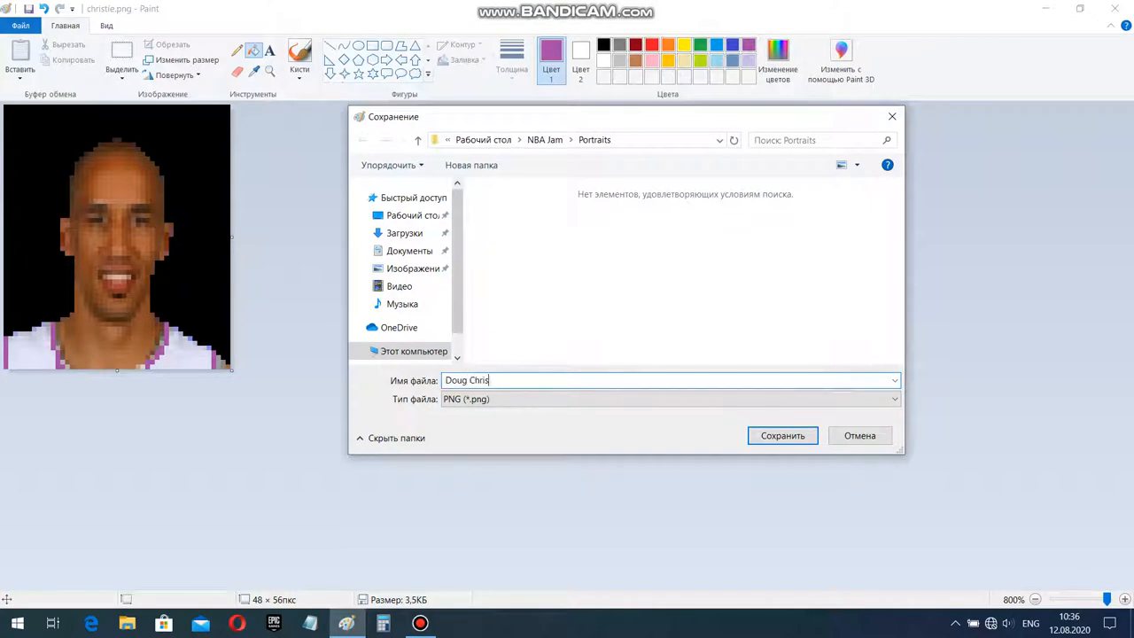
click(782, 436)
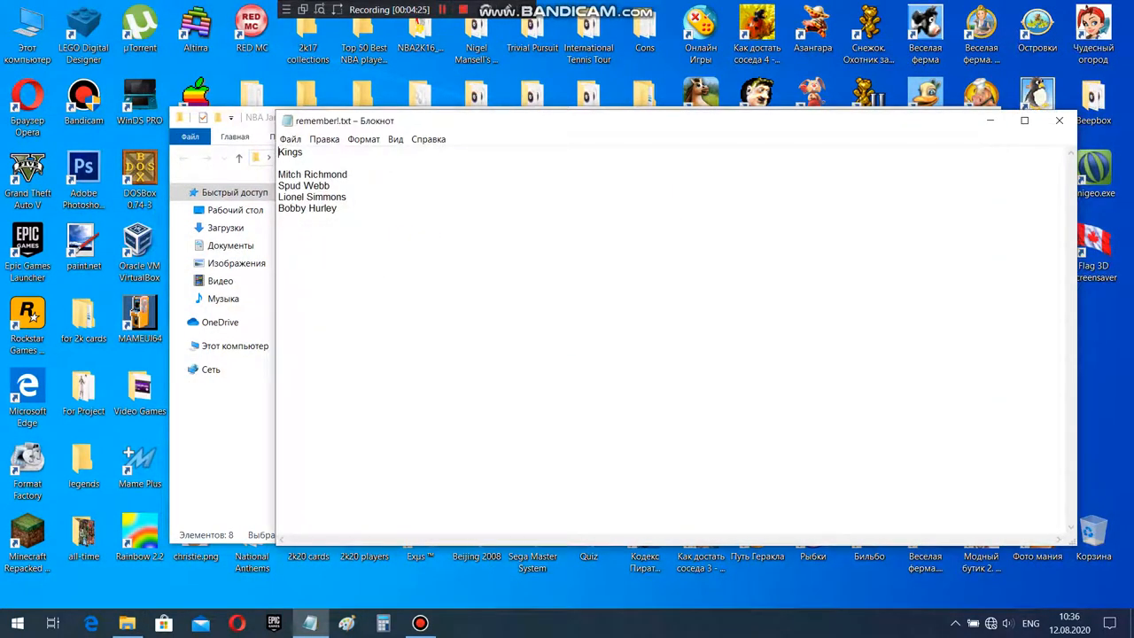
Step: Clear the Notepad notes, then launch NBA JAM REMIXER.exe from the editor's Debug folder
key(ctrl+a)
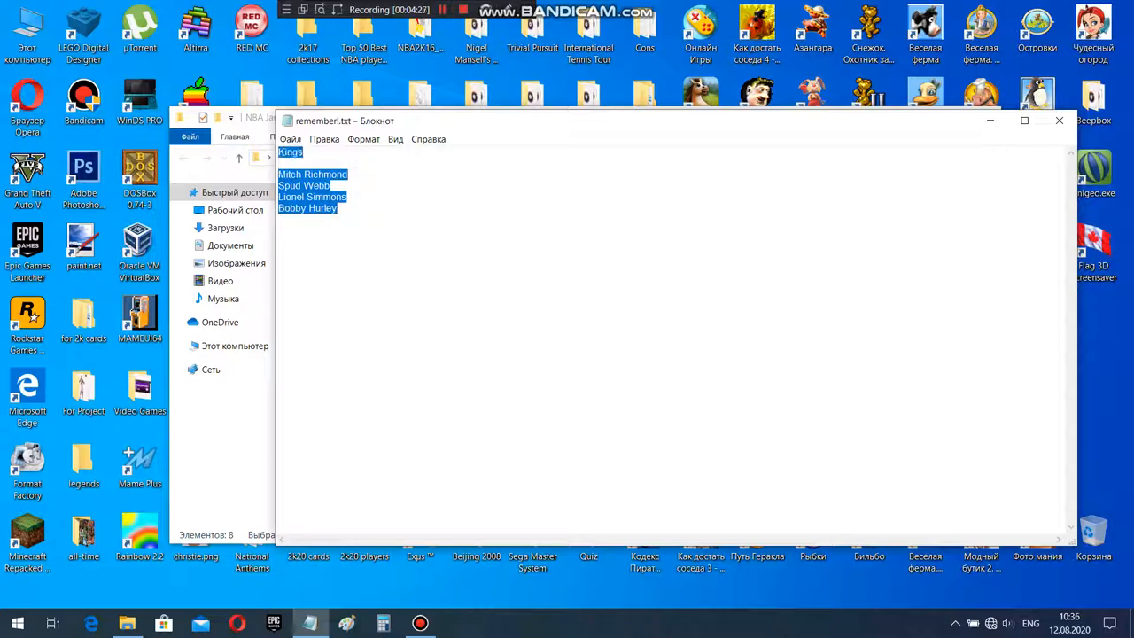
key(Delete)
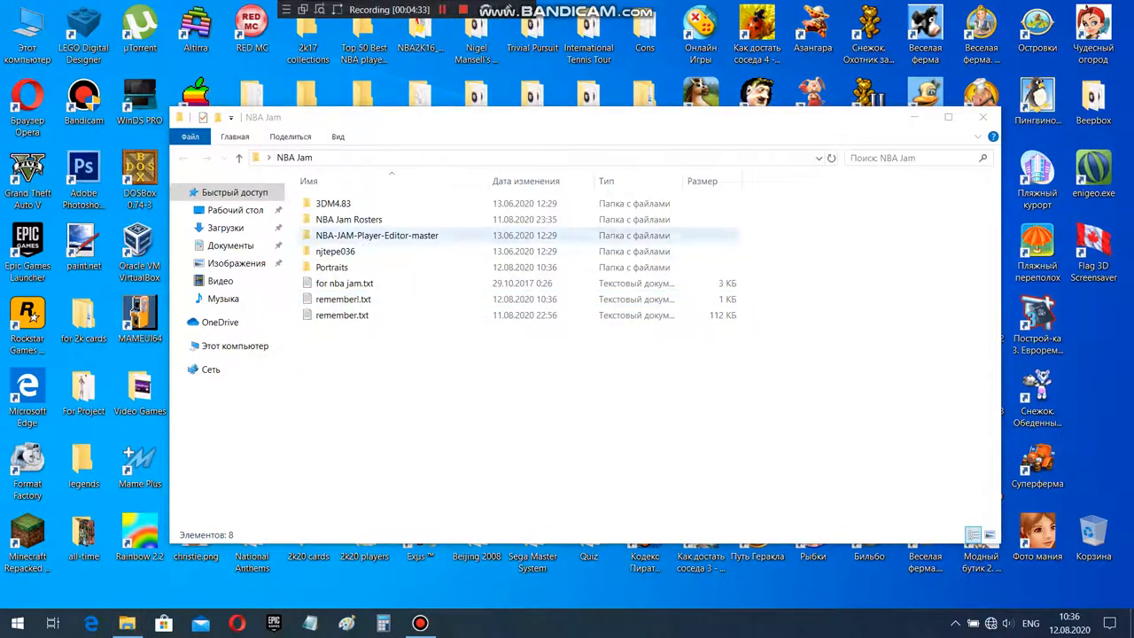
double_click(375, 234)
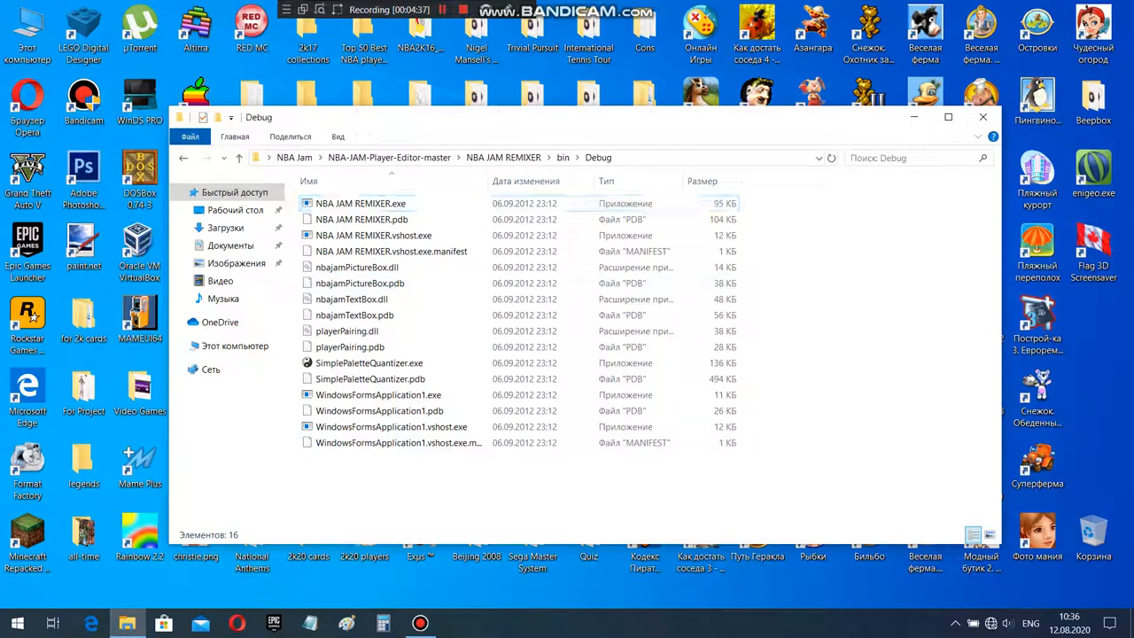
click(362, 202)
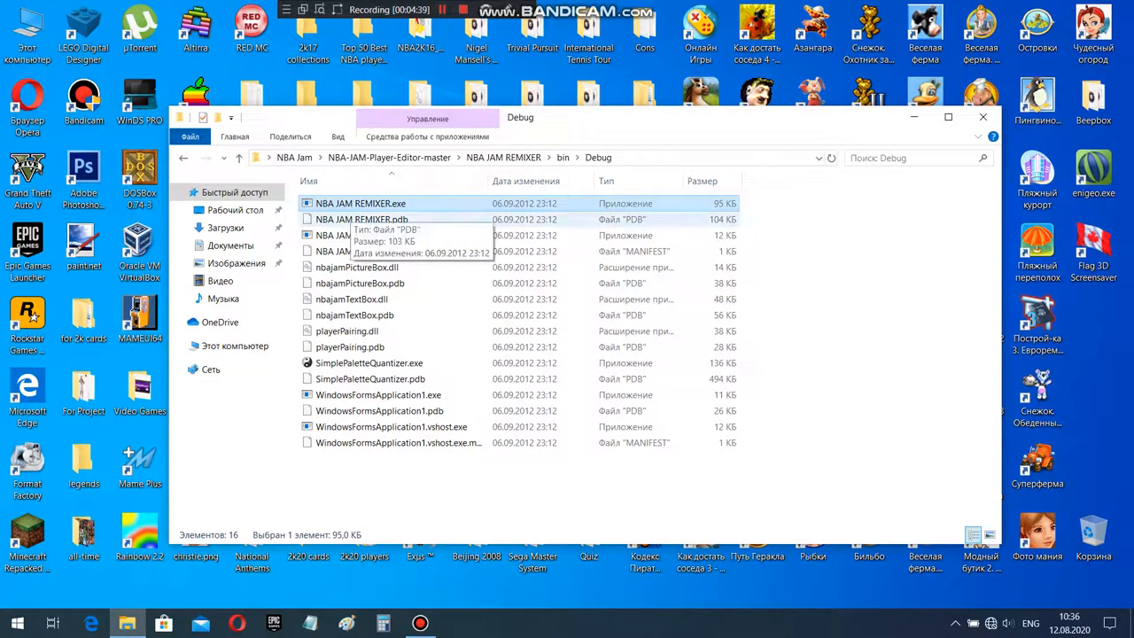
double_click(362, 202)
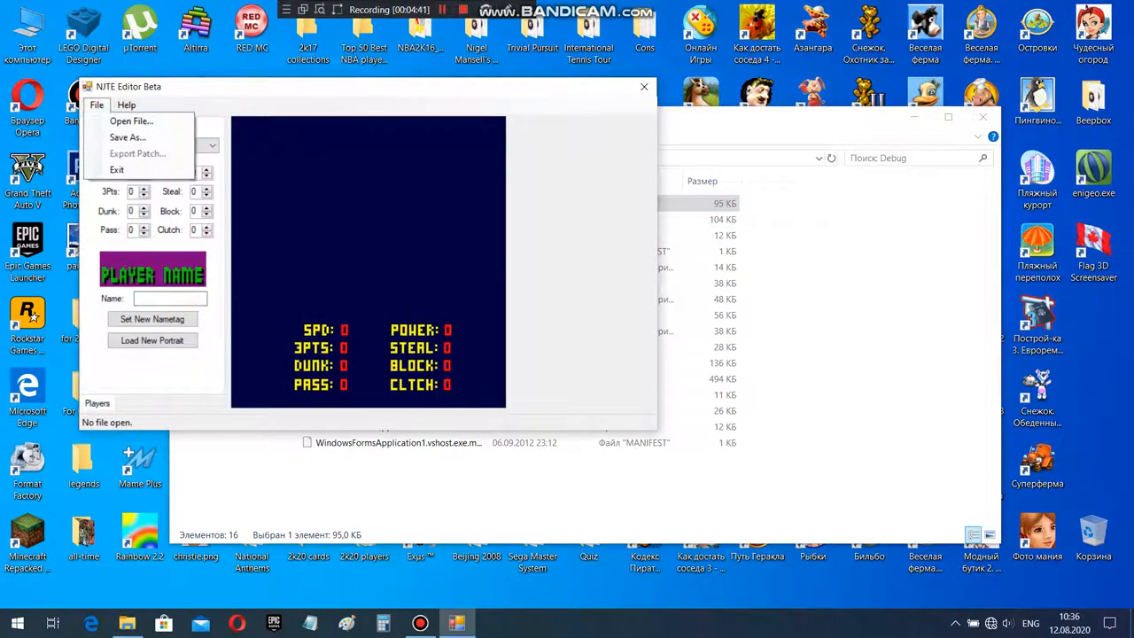
Step: Load the Test.sfc roster ROM from the NBA Jam Rosters folder
click(131, 121)
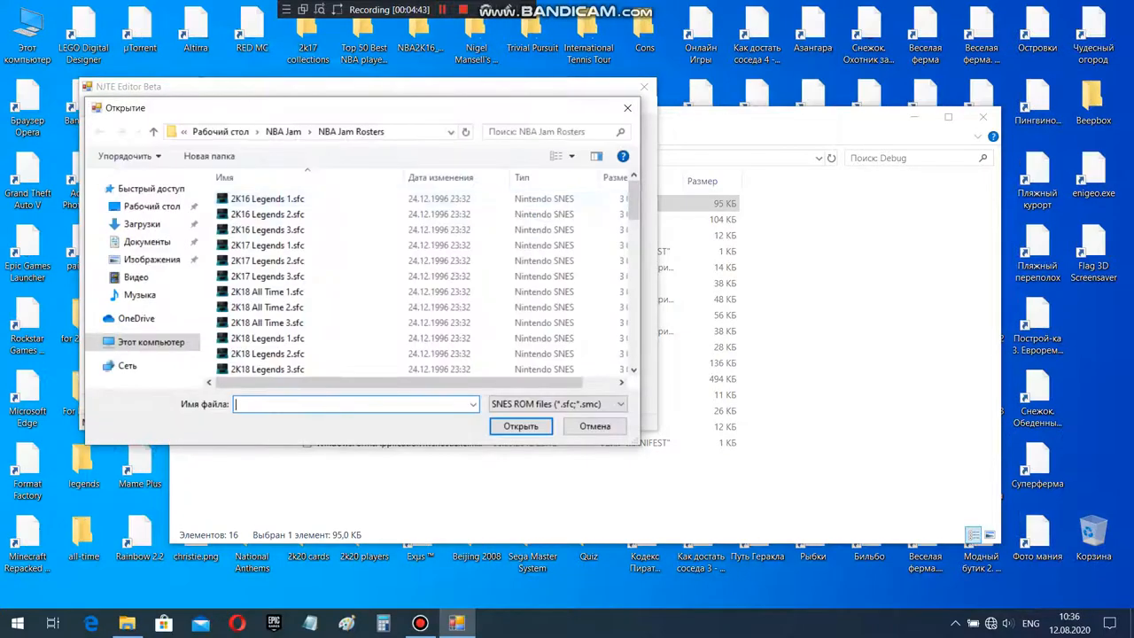
click(521, 426)
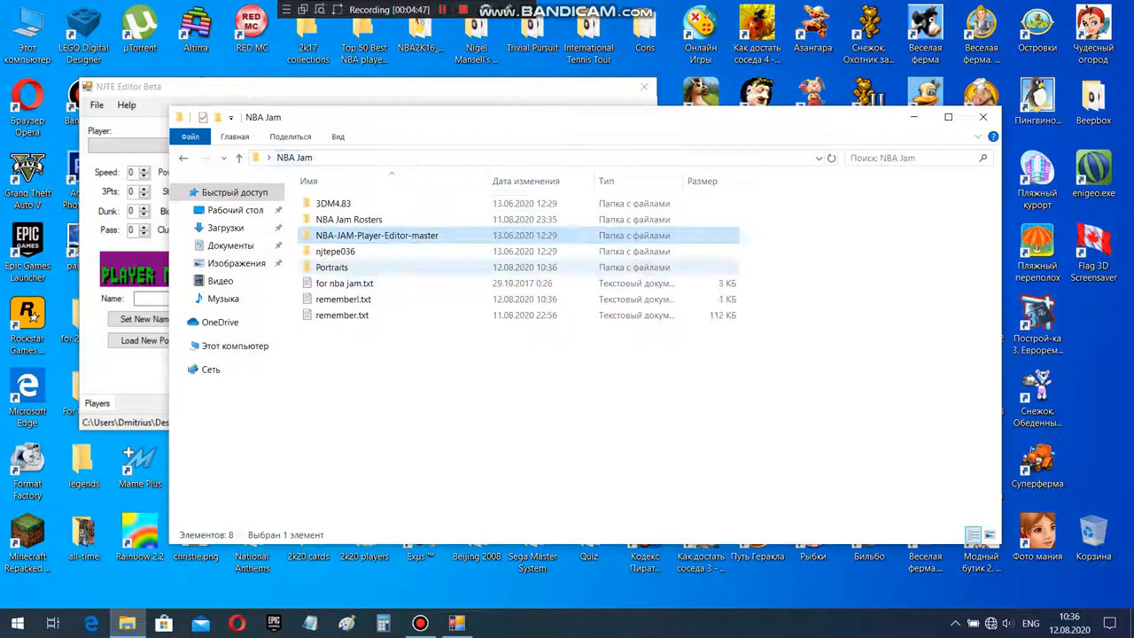
Step: Review the remember.txt roster notes in Notepad, then close them
double_click(342, 316)
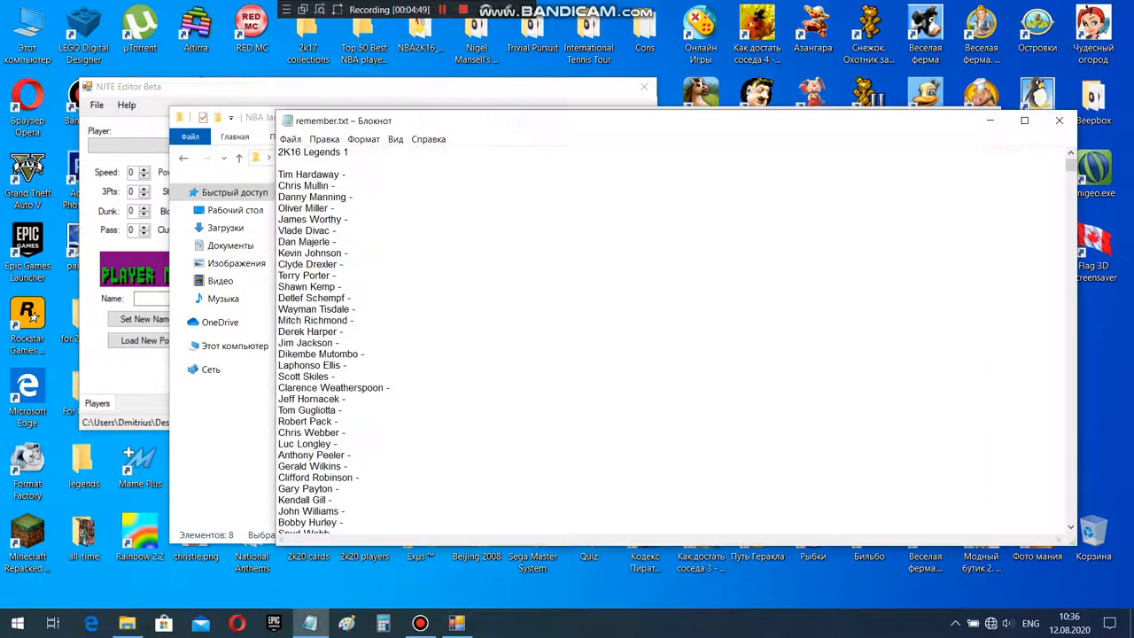
scroll(down, 3)
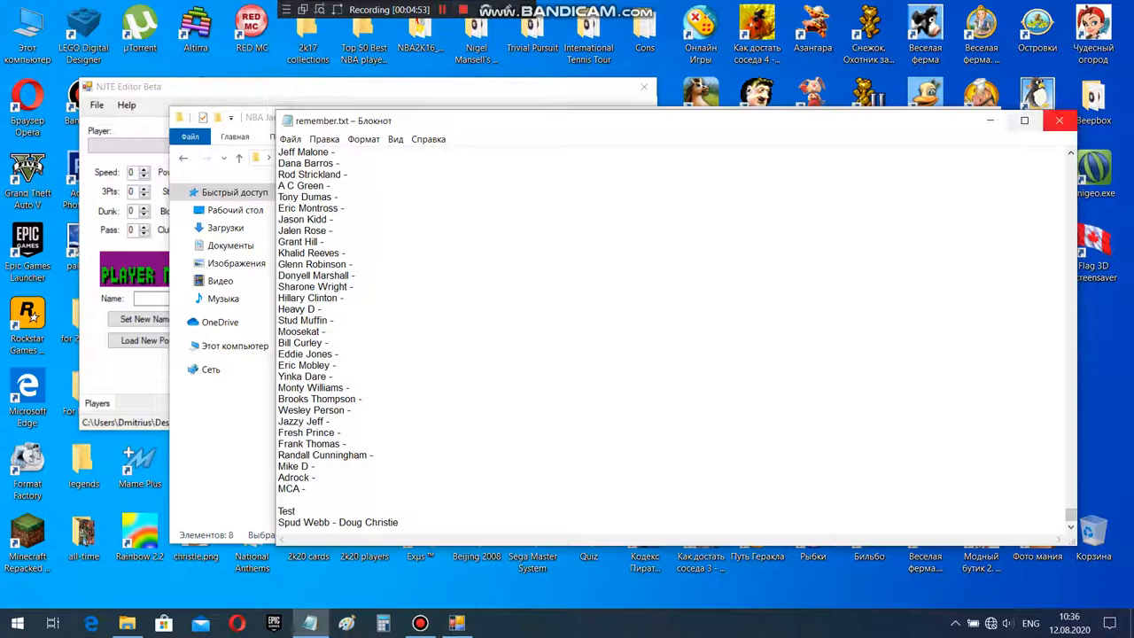
click(1059, 121)
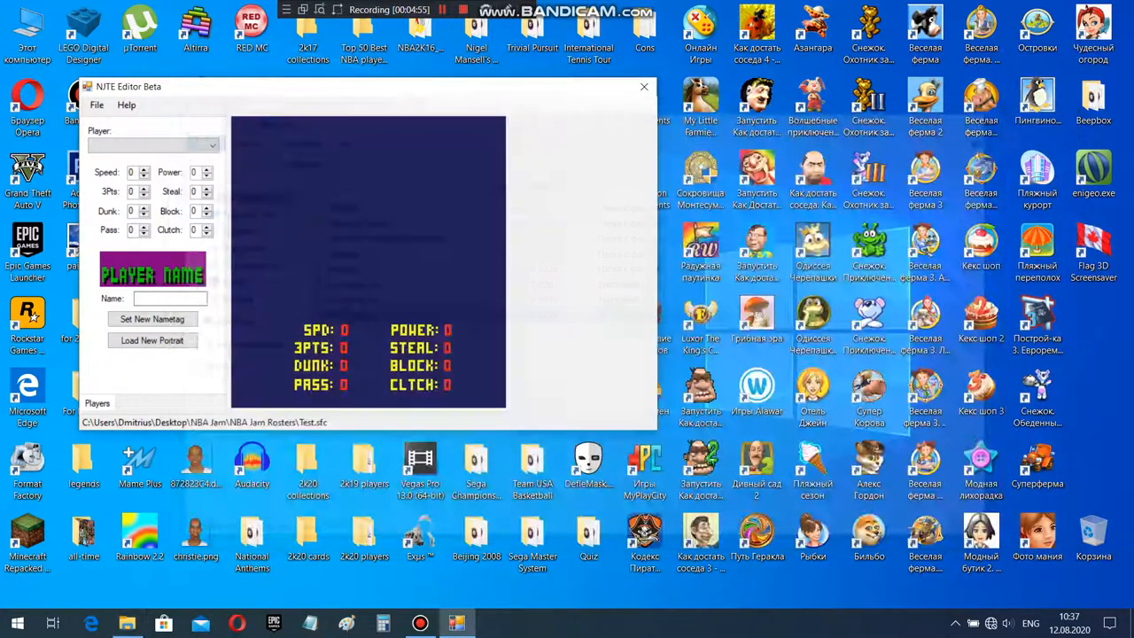
Step: Select Spud Webb's roster slot and start loading a new portrait for him
click(212, 145)
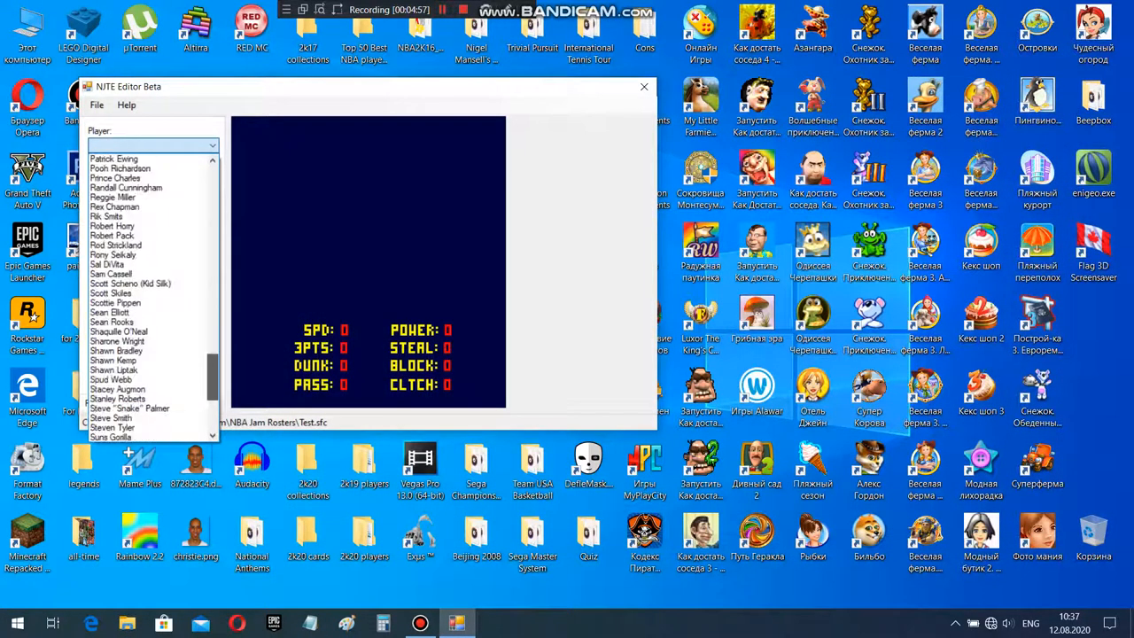
click(110, 379)
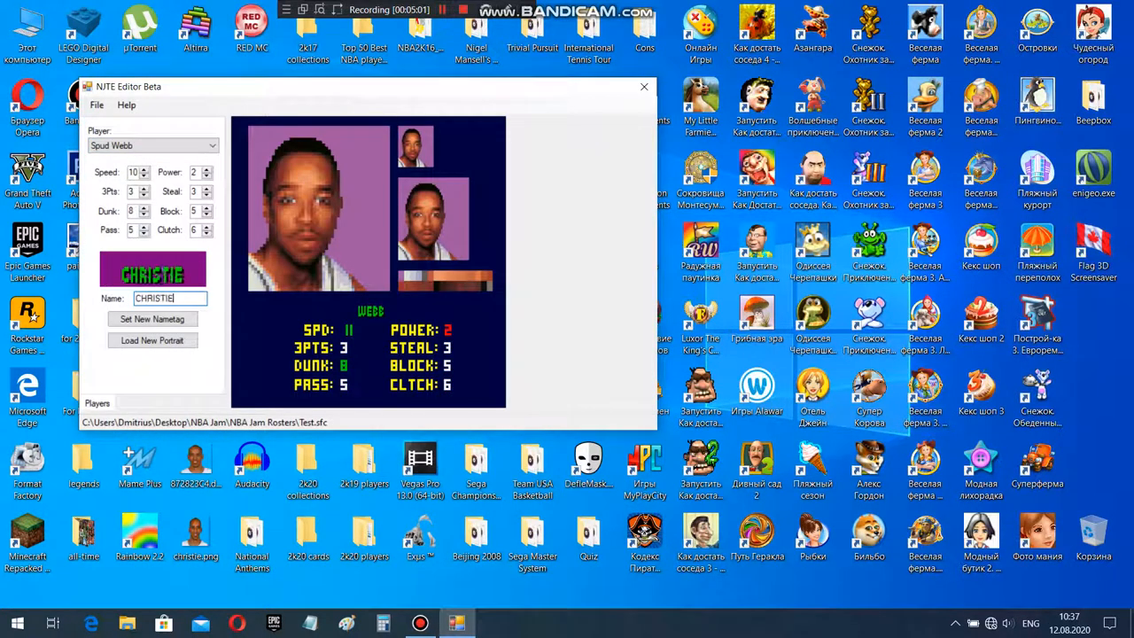
click(152, 341)
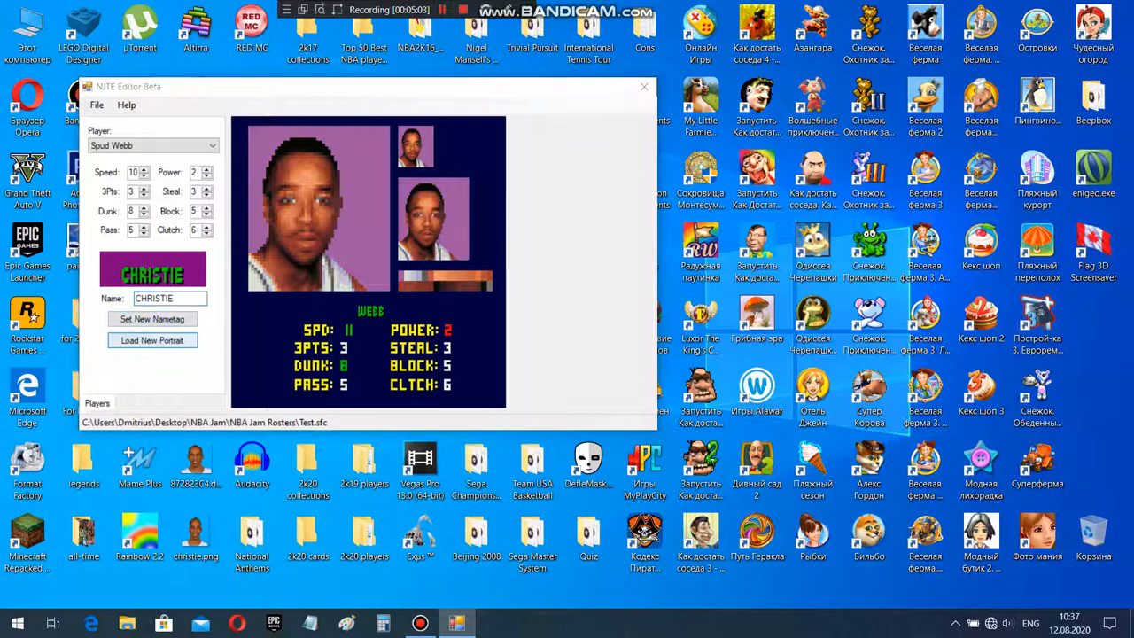
click(153, 340)
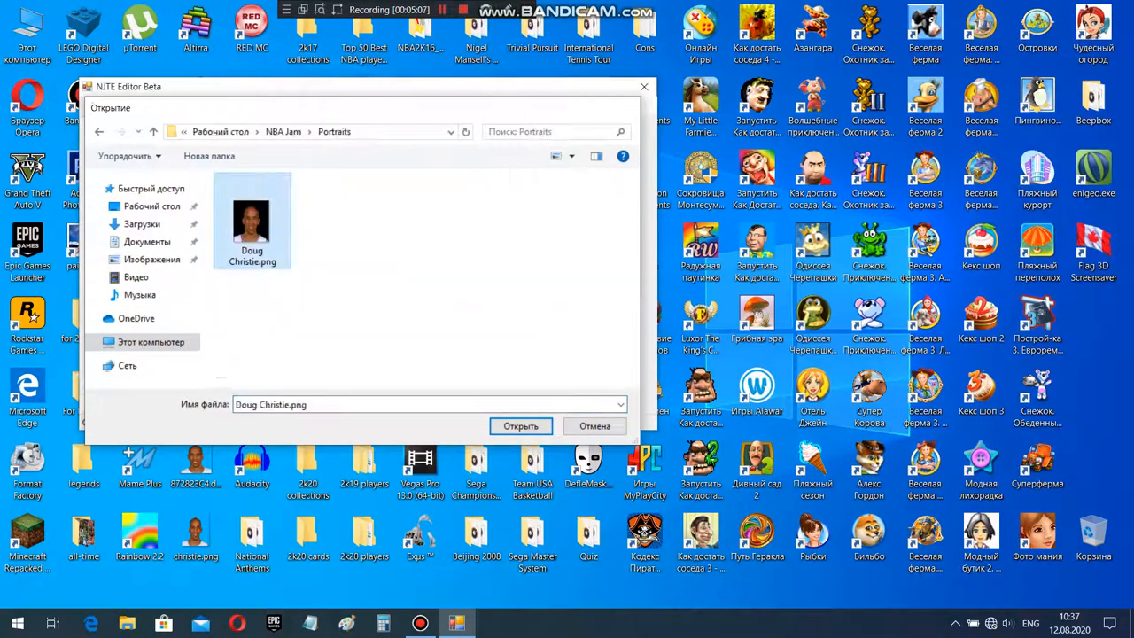
Step: Apply Doug Christie.png as the portrait, write the roster to Test.sfc, and close the editor
click(521, 425)
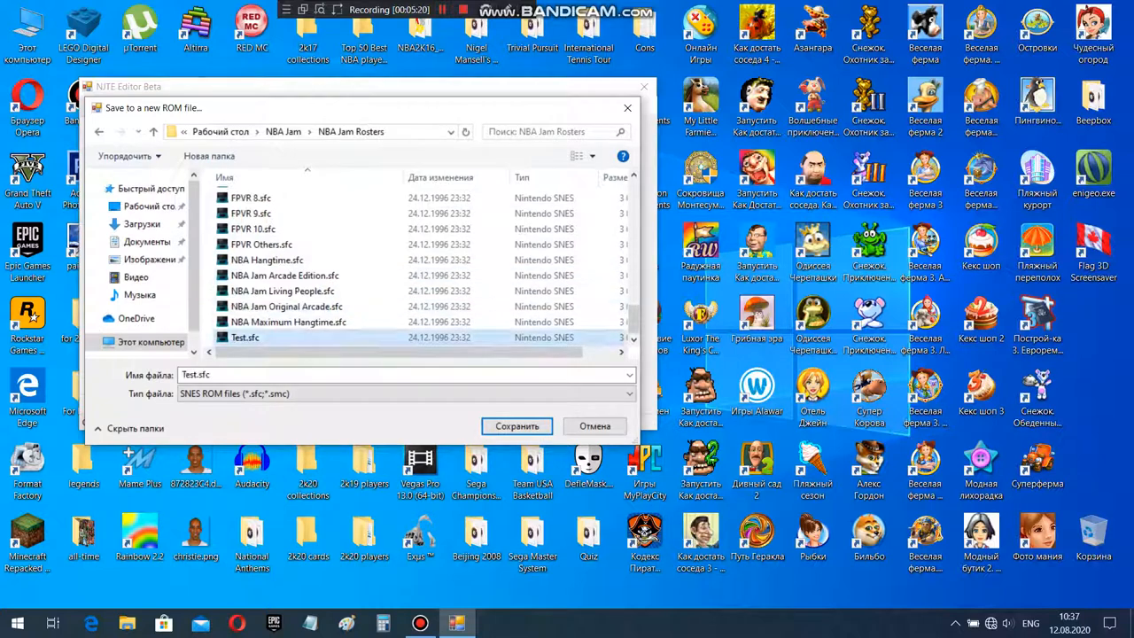
click(518, 425)
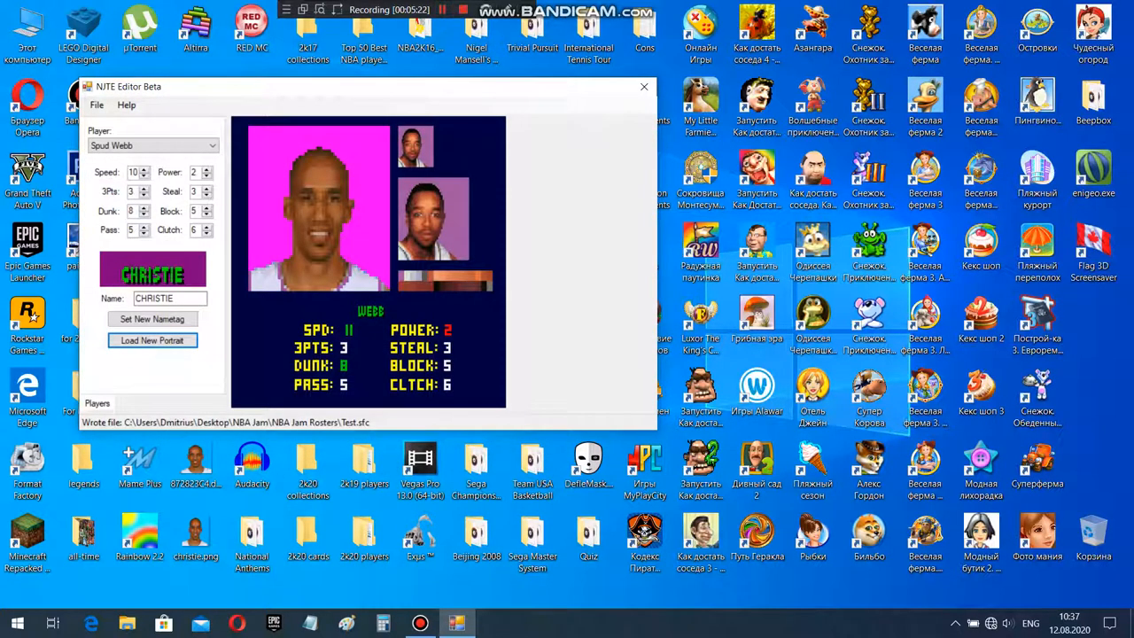
click(645, 86)
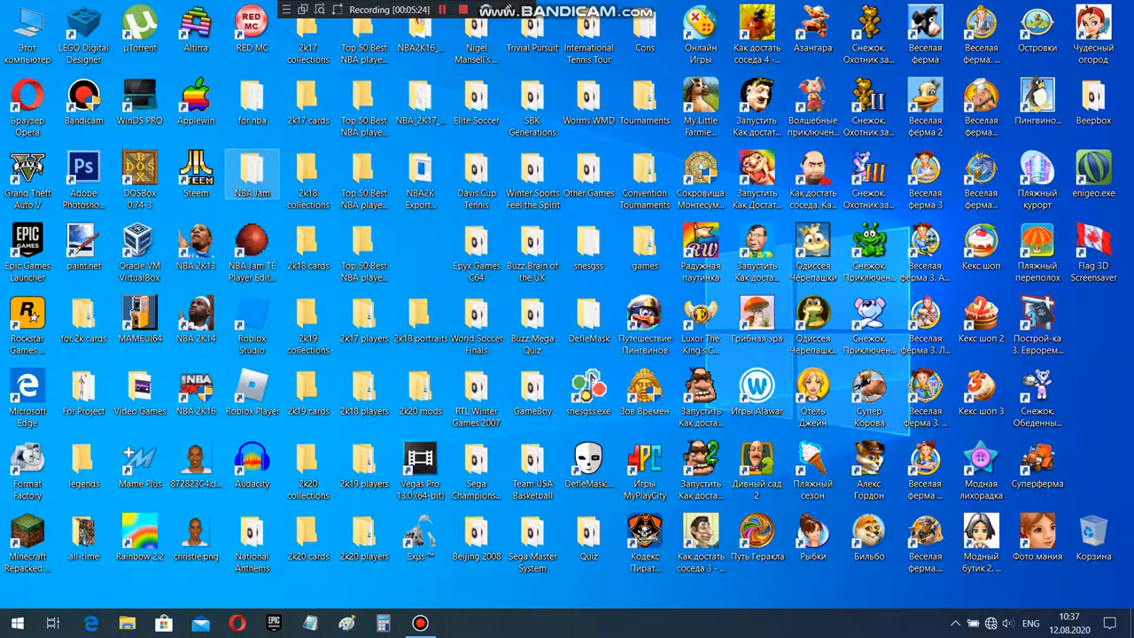